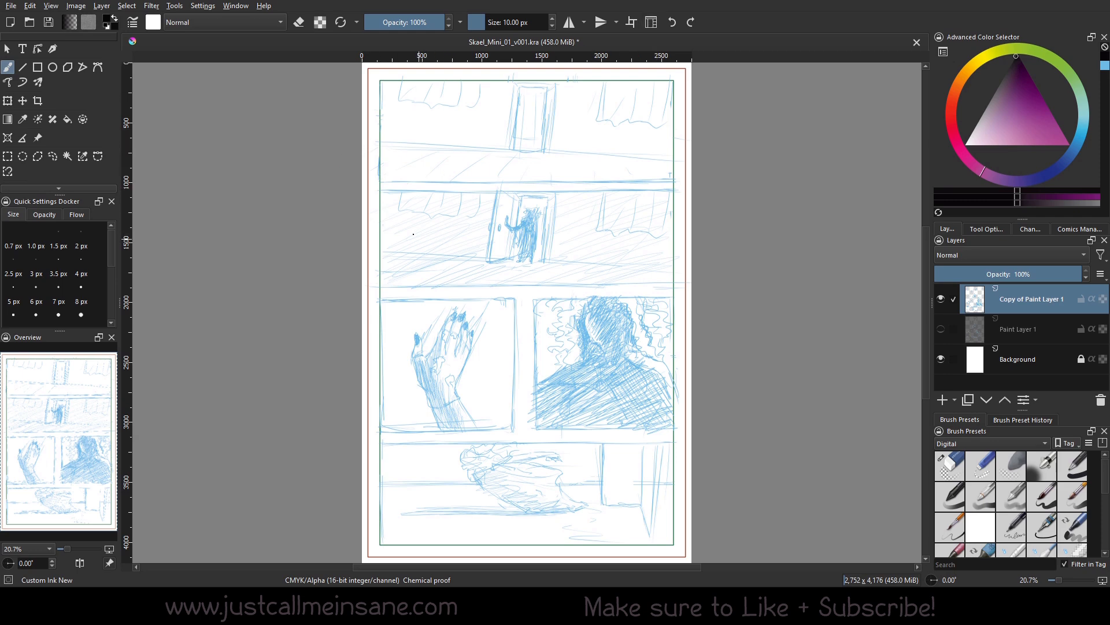
Start a new document from the File menu, then close the templates dialog without creating one
left_click(10, 6)
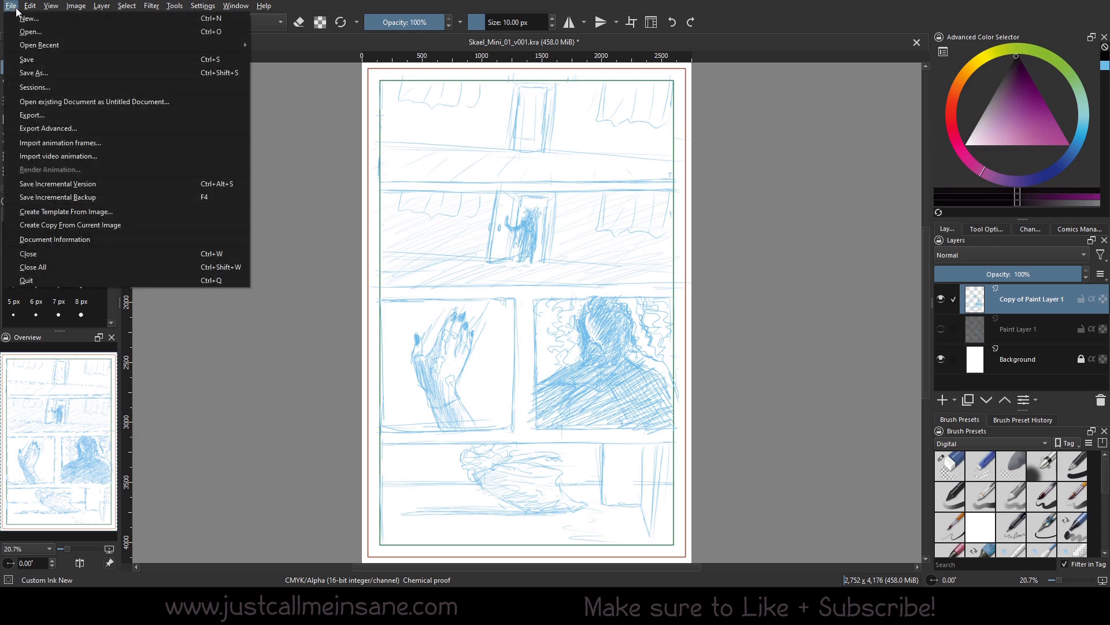
left_click(28, 18)
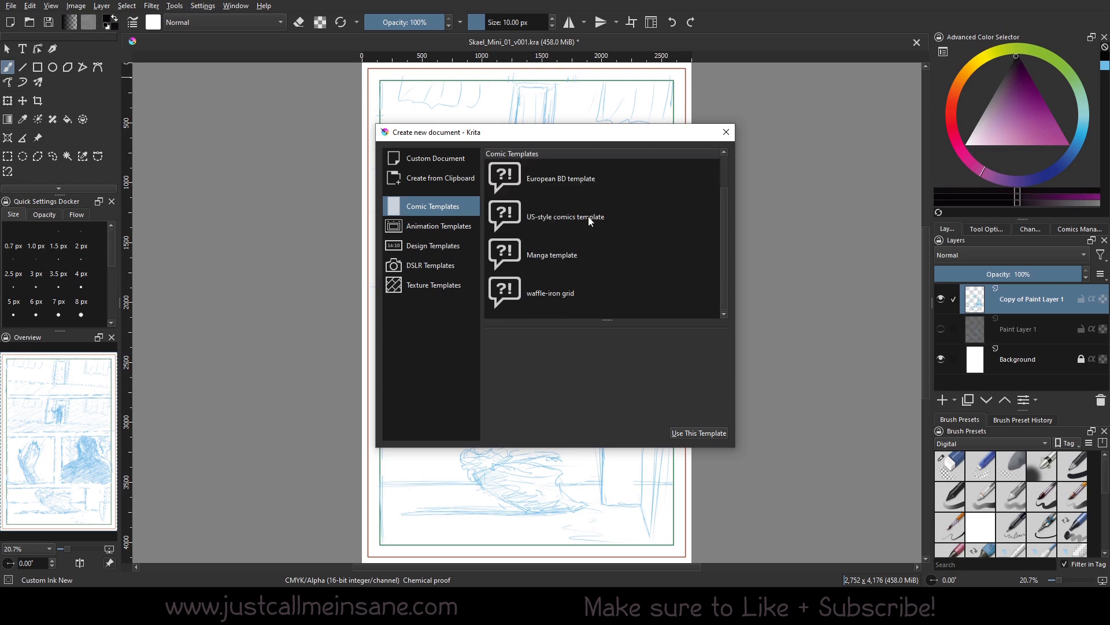
left_click(726, 132)
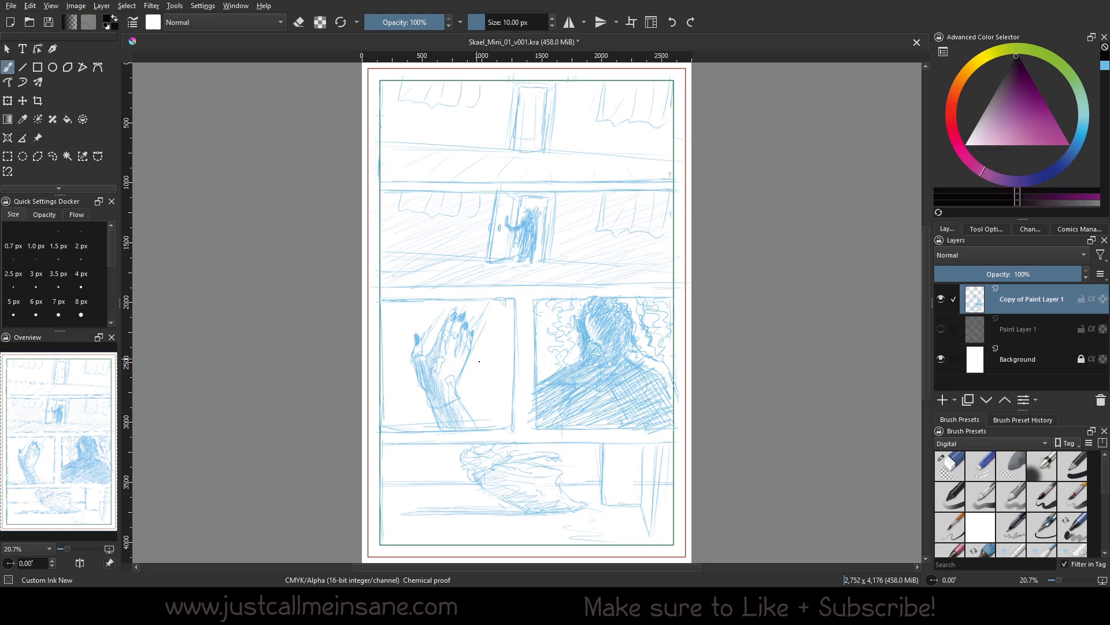
mouse_move(461, 363)
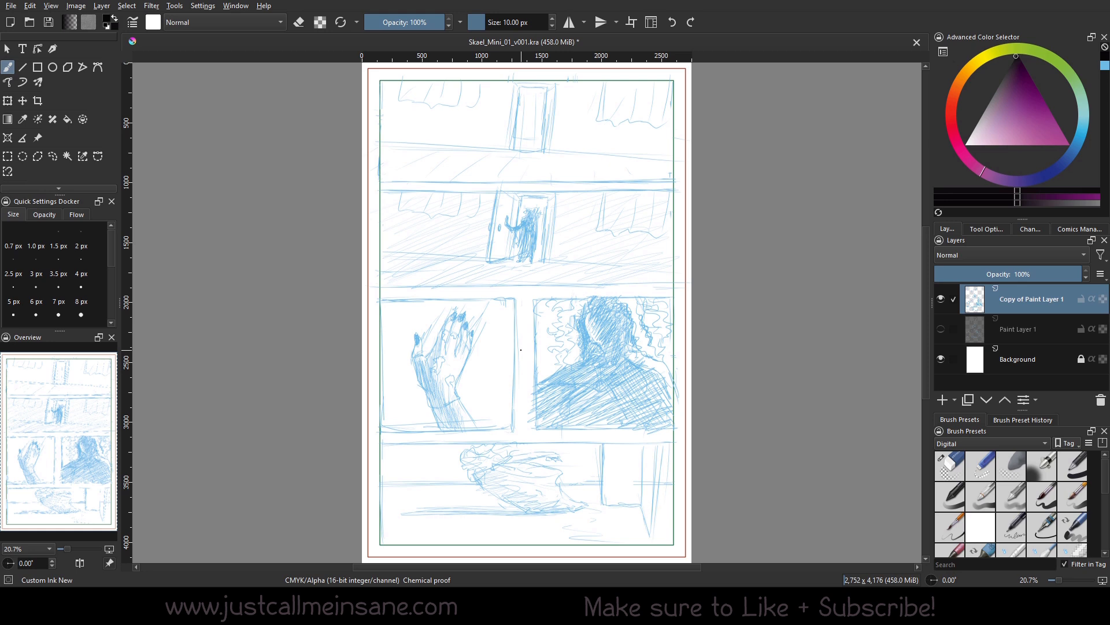
mouse_move(1064, 333)
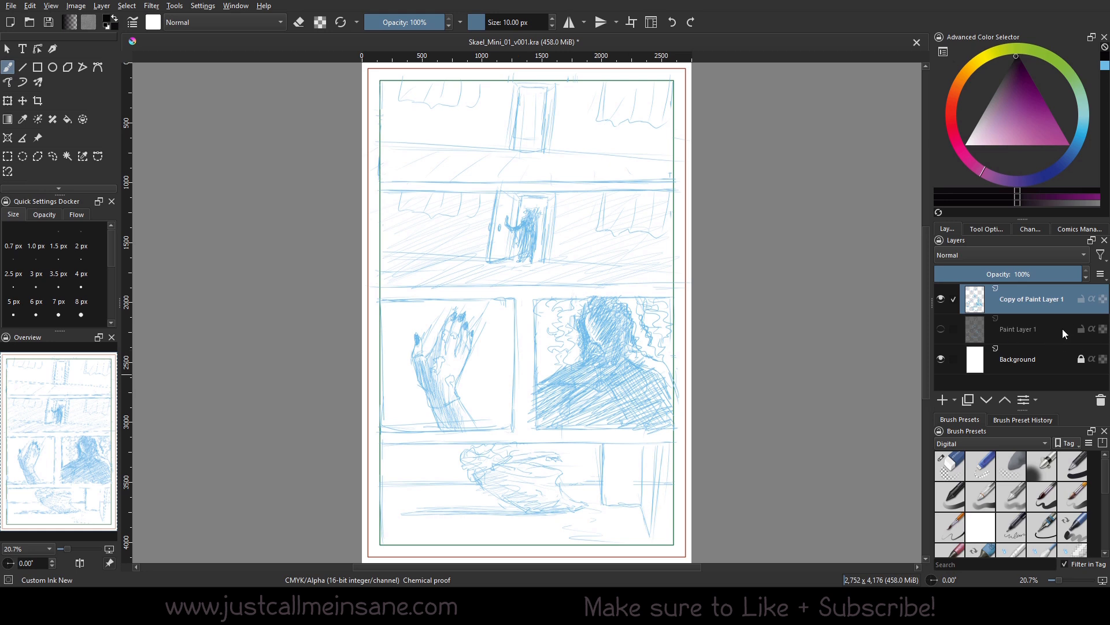
mouse_move(1017, 329)
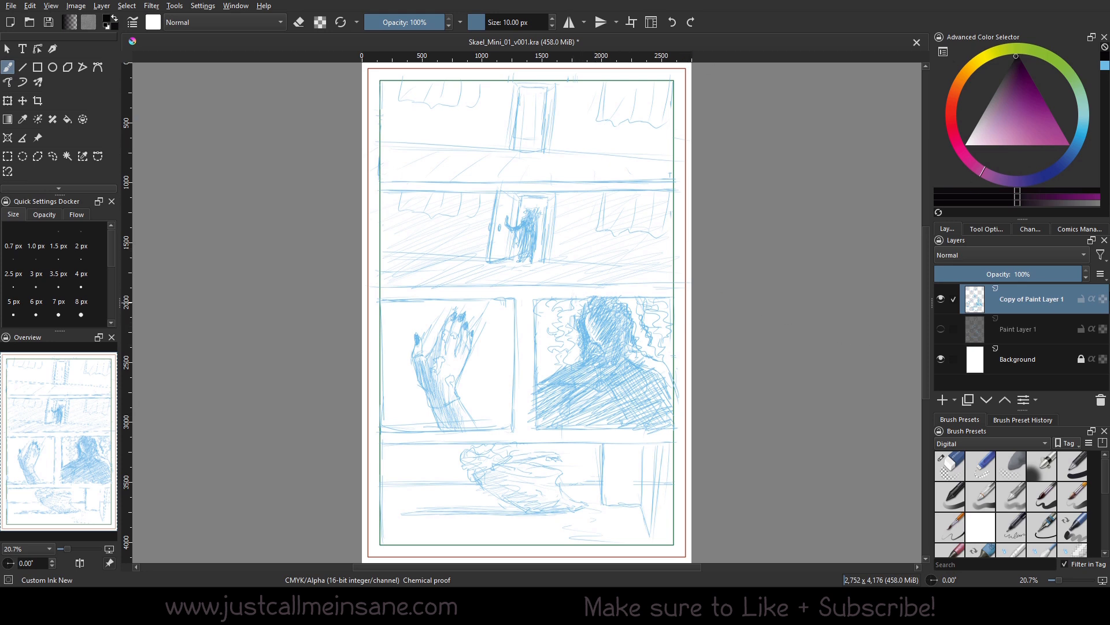
Add a vector layer and drag a black rectangle border over the top panel
left_click(942, 400)
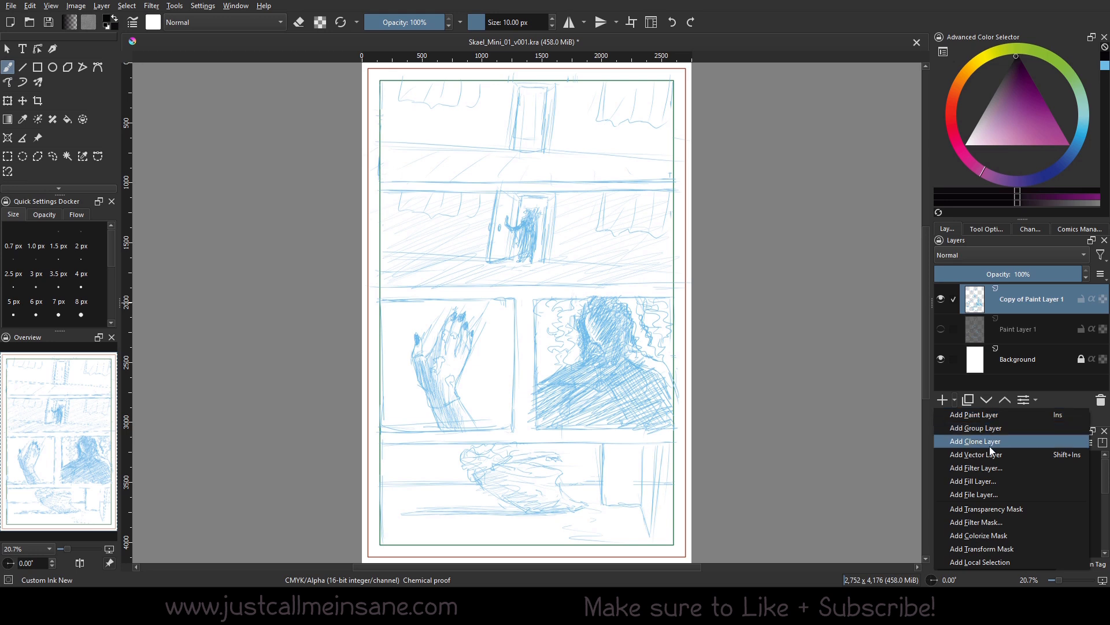
left_click(978, 454)
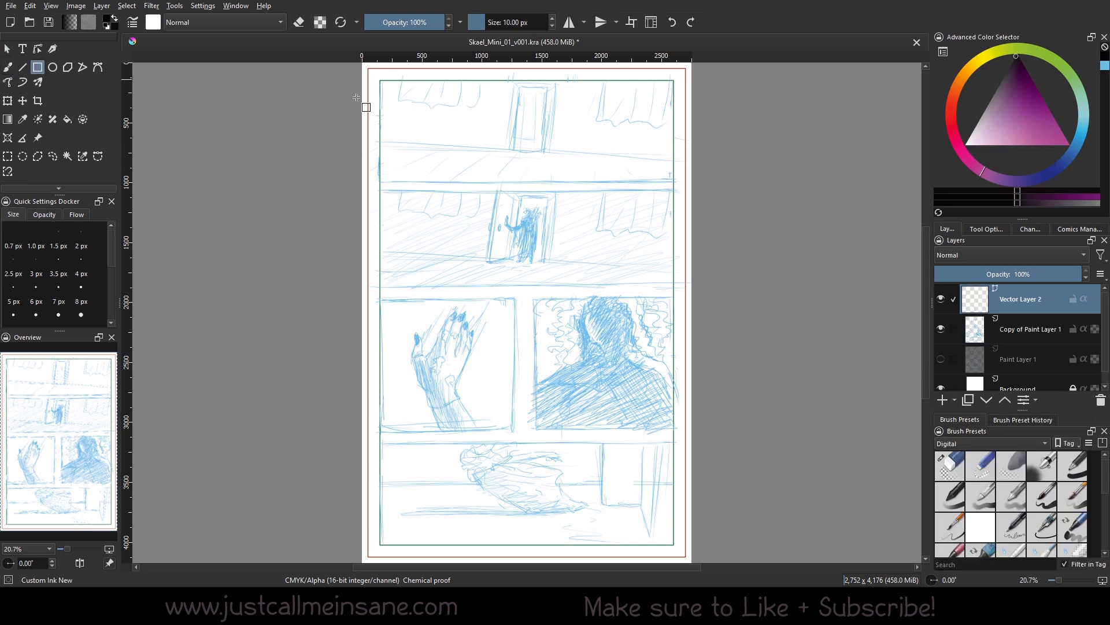
mouse_move(402, 252)
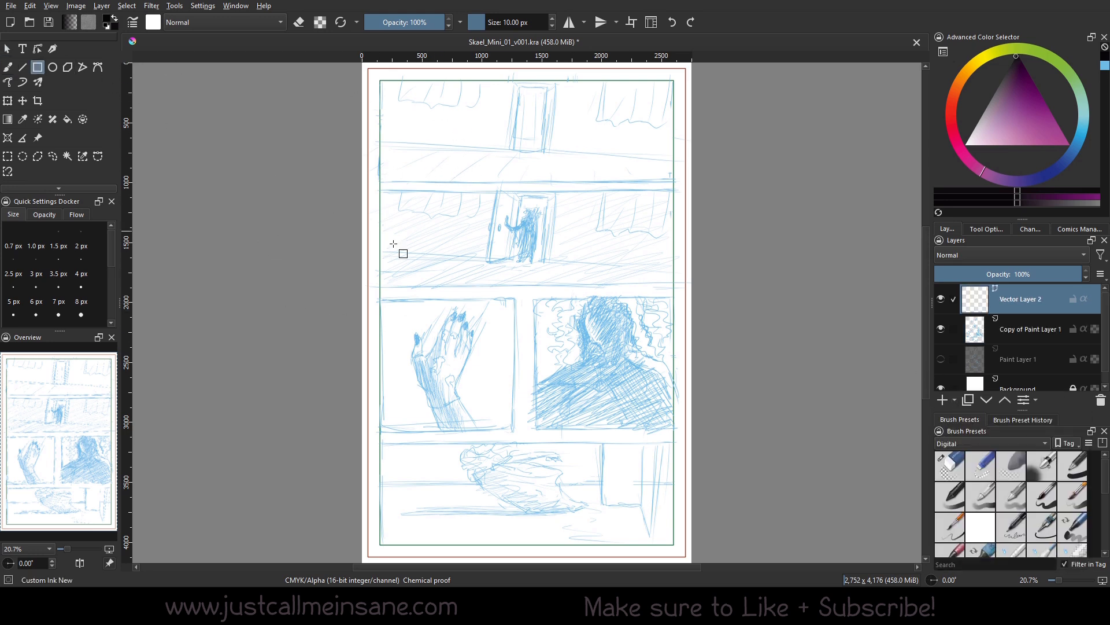
left_click(942, 400)
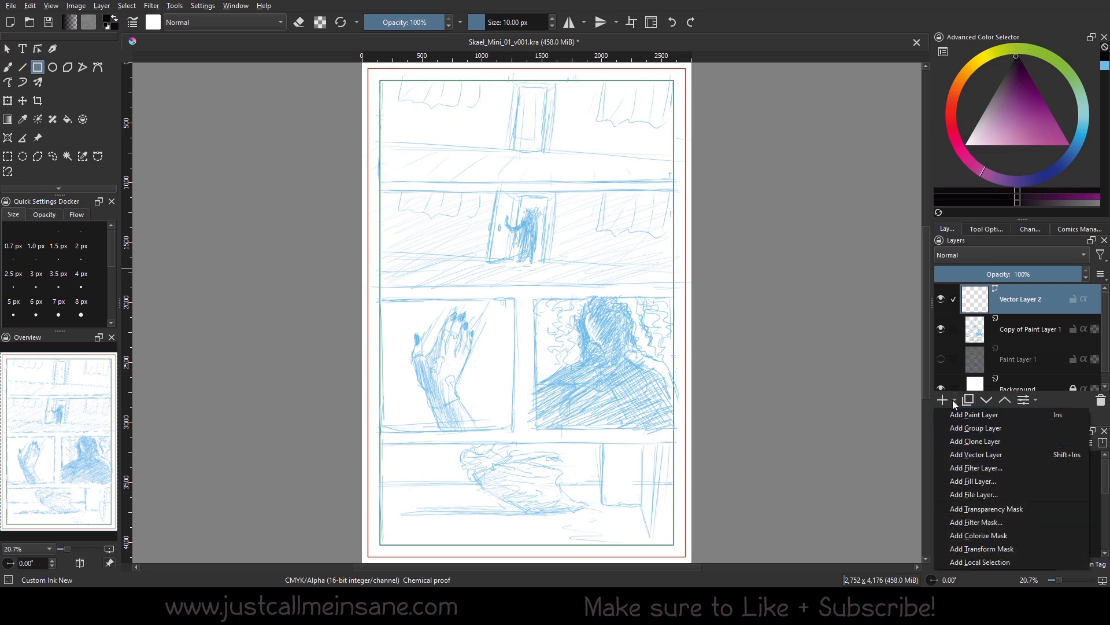
mouse_move(1003, 405)
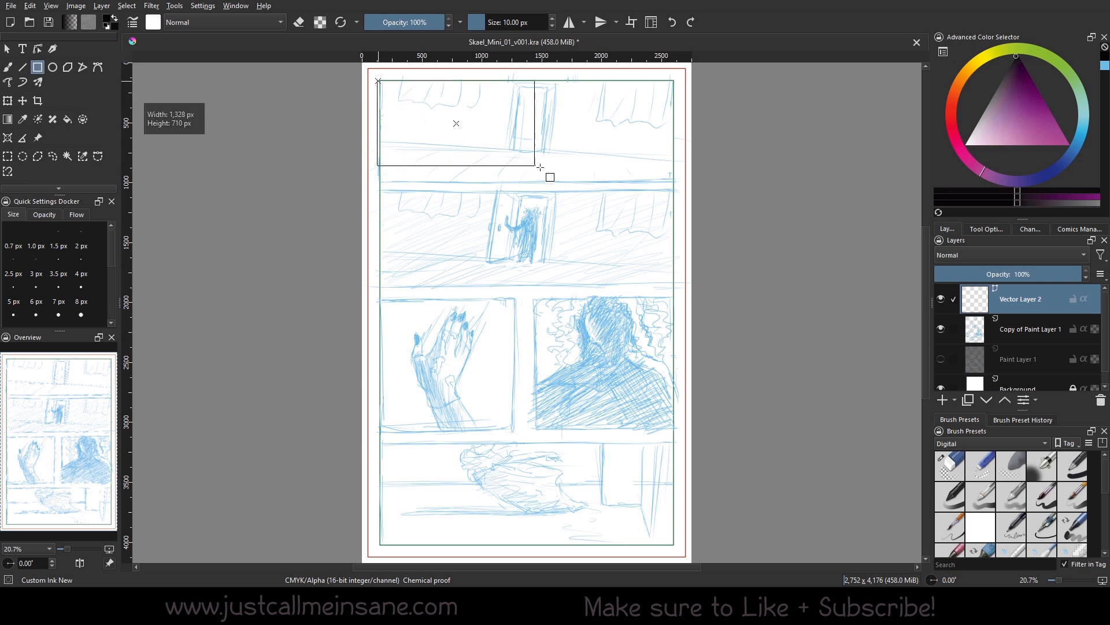
left_click_drag(540, 168, 672, 180)
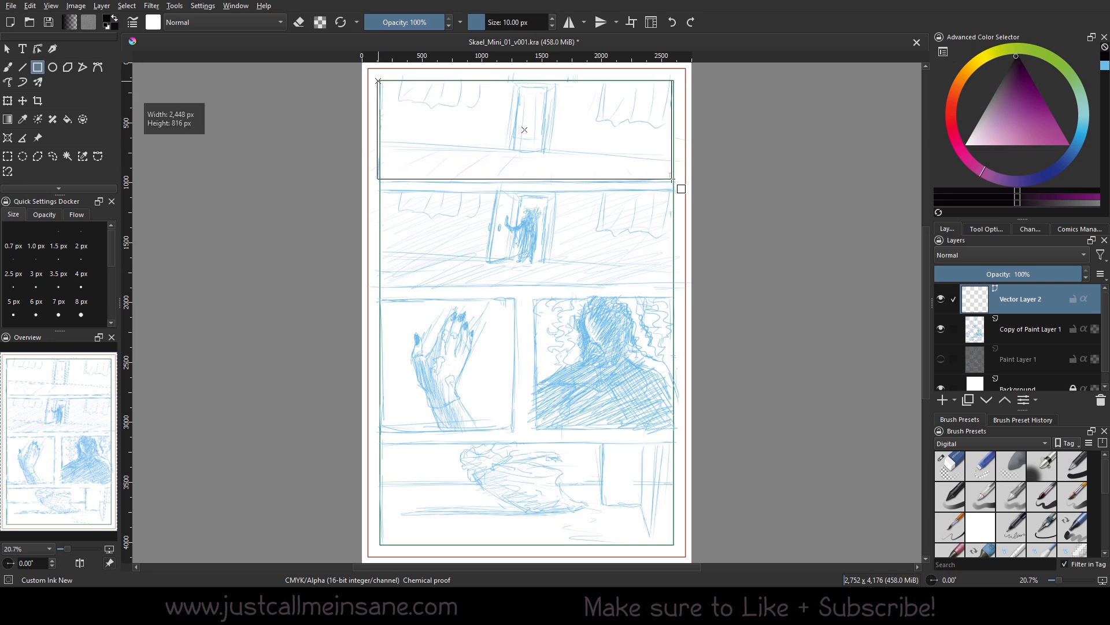
left_click_drag(671, 180, 681, 189)
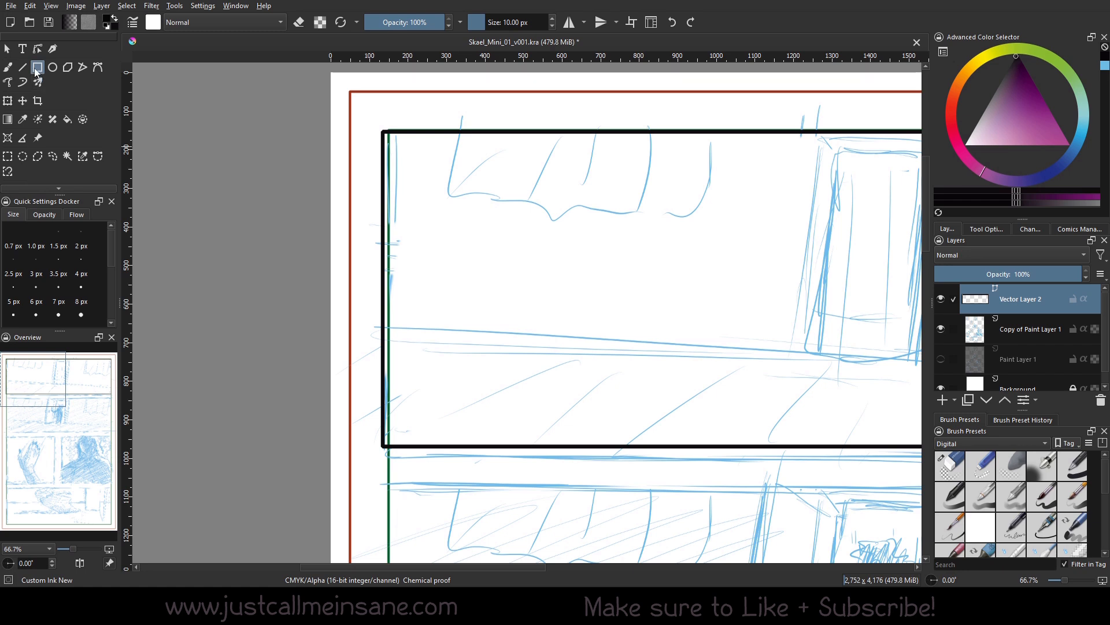
mouse_move(946, 261)
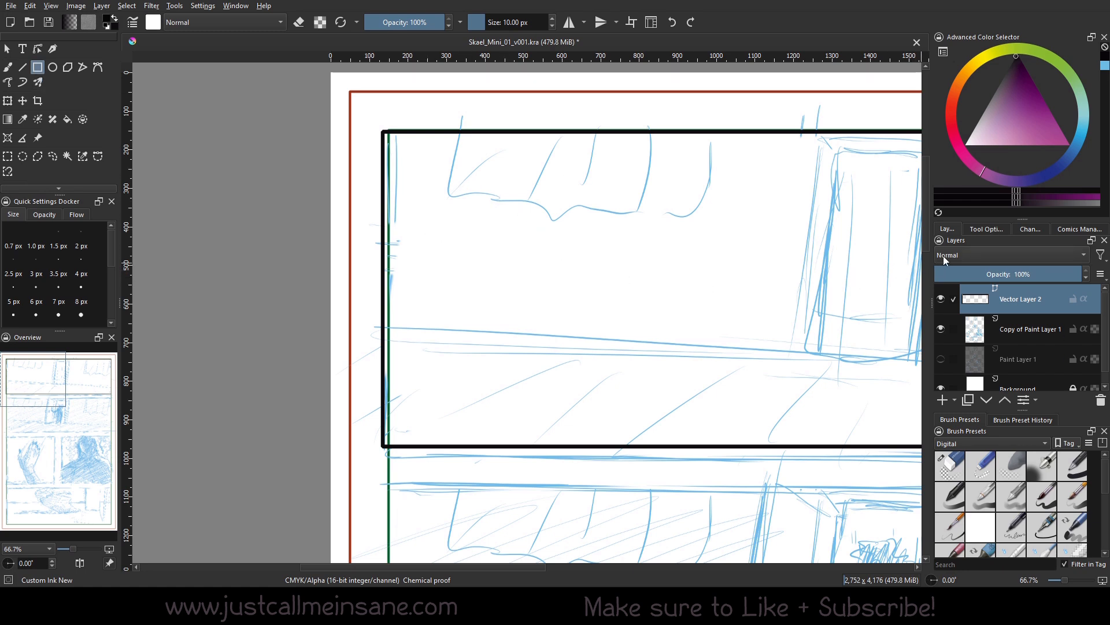
Draw a black rectangle border around the lower-left panel with the hand sketch
left_click(985, 228)
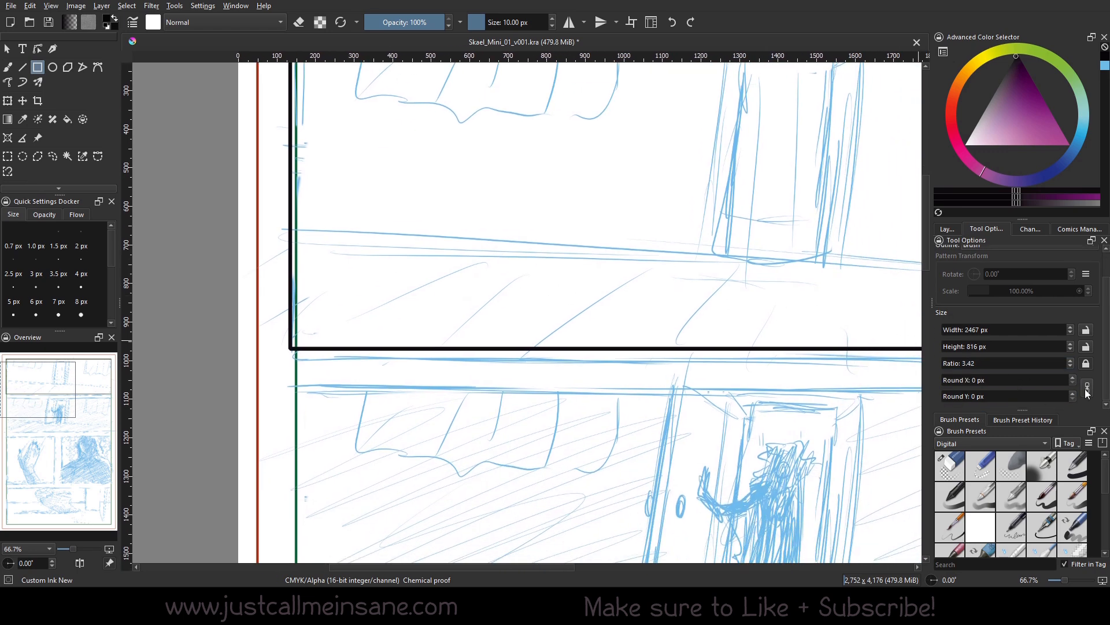
scroll("down", 3)
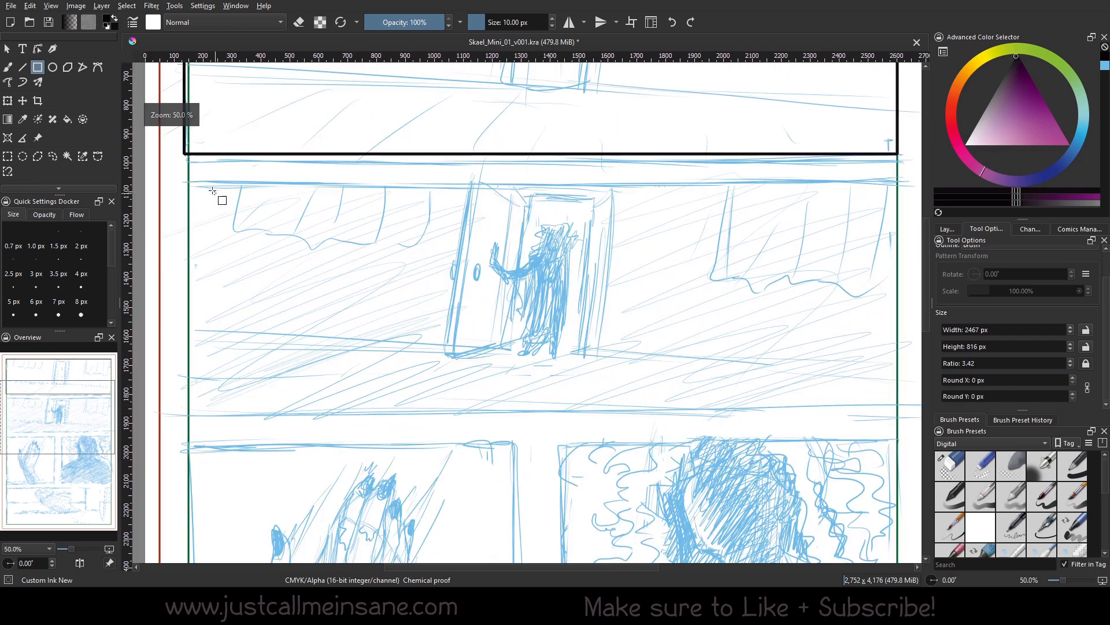
scroll("down", 3)
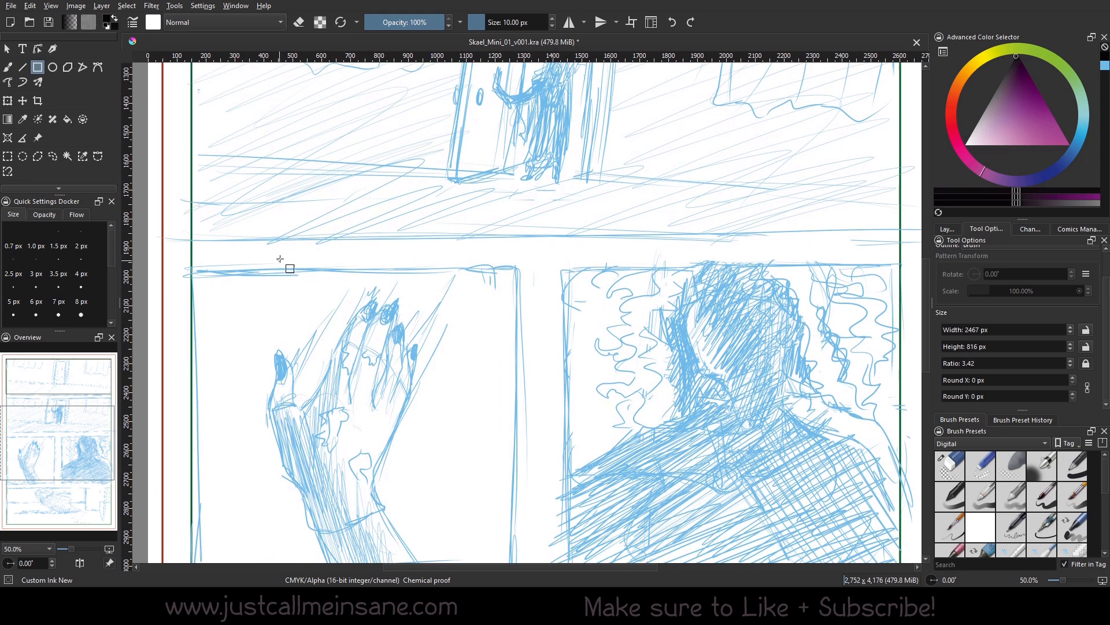
left_click_drag(289, 268, 485, 486)
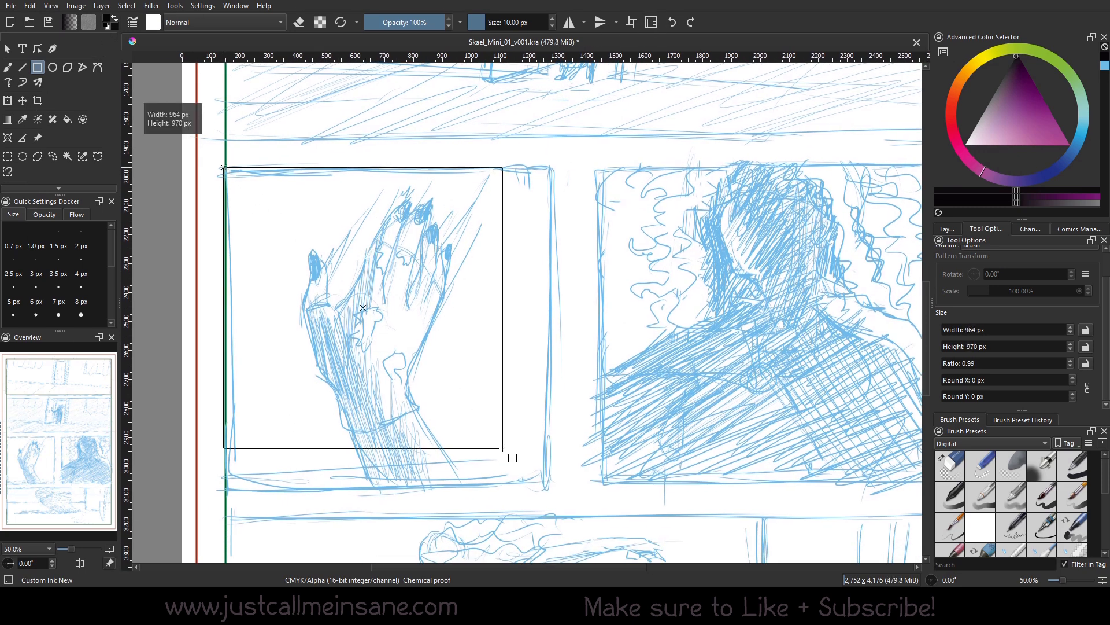
left_click_drag(513, 458, 580, 485)
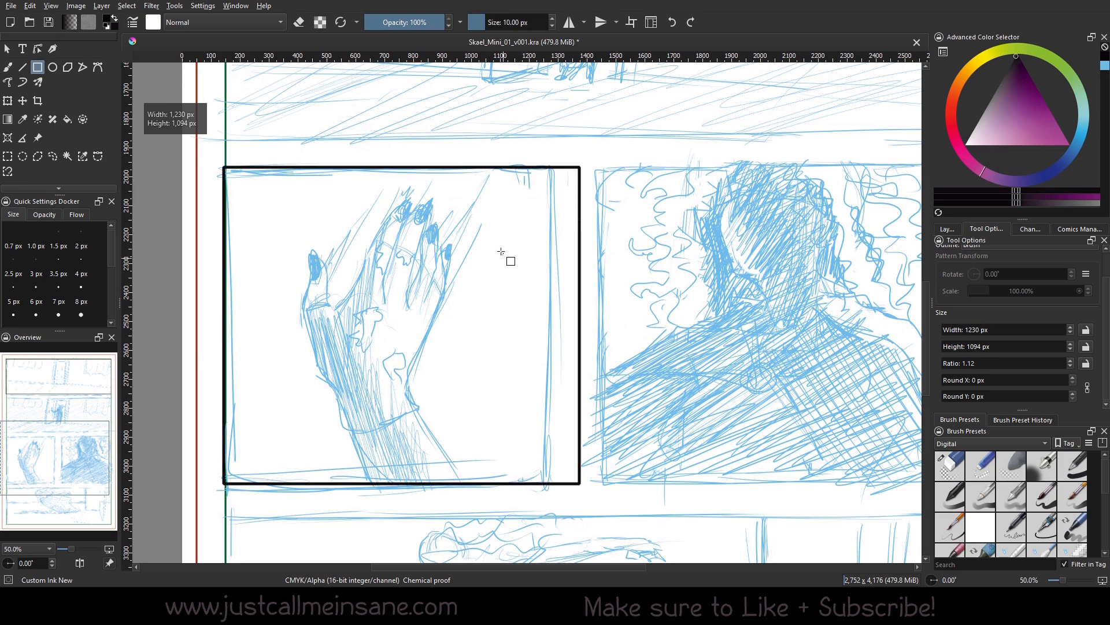
scroll("down", 3)
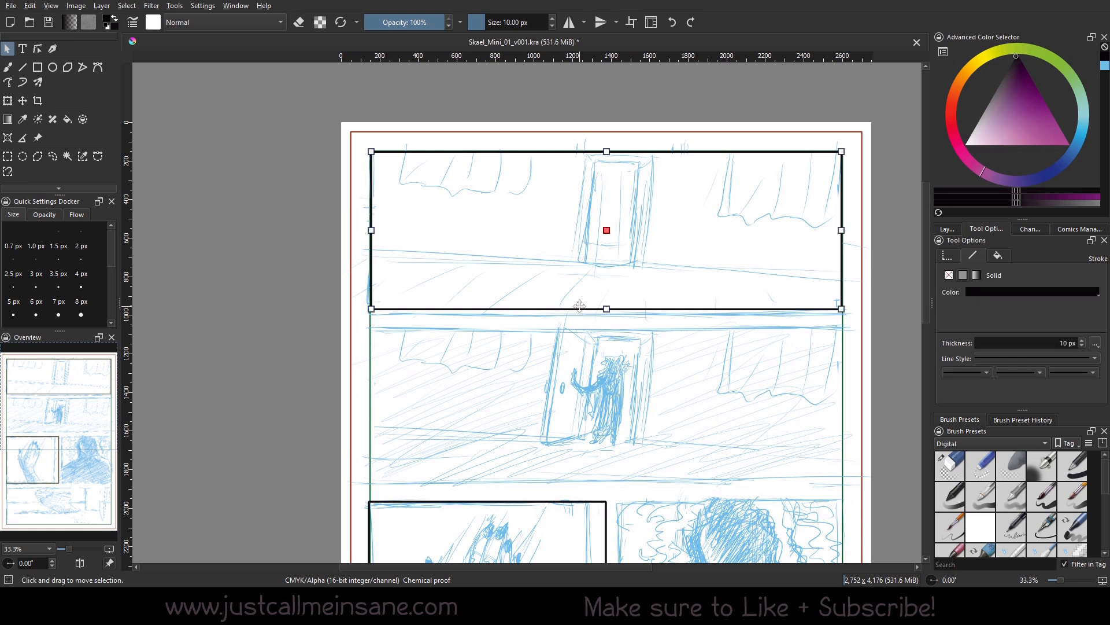
mouse_move(573, 308)
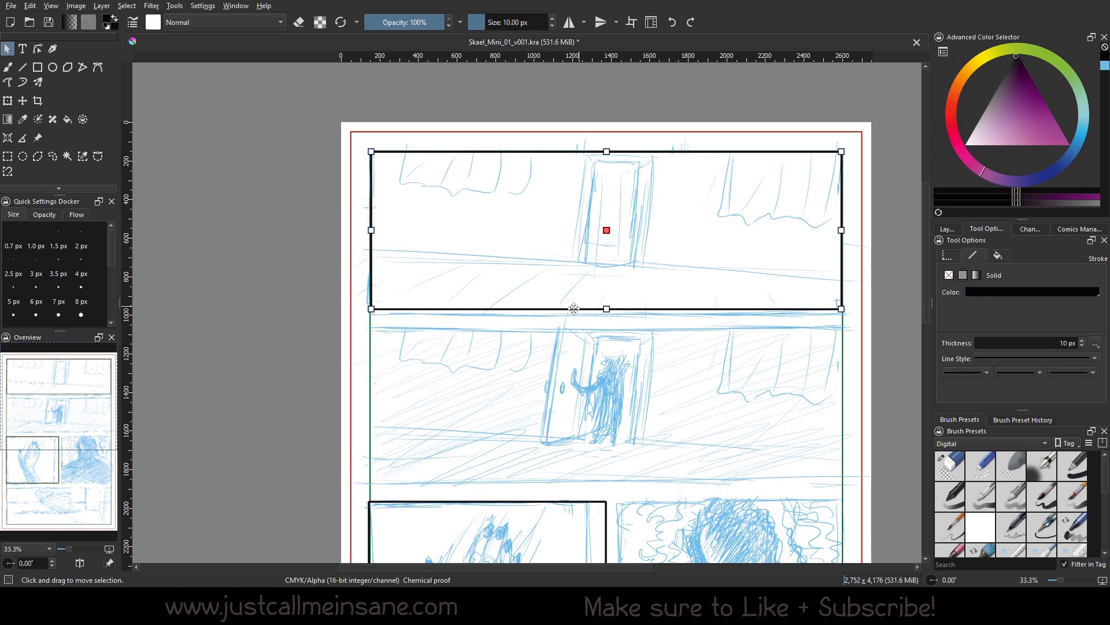
Scroll the canvas down to view the lower panels
scroll("down", 3)
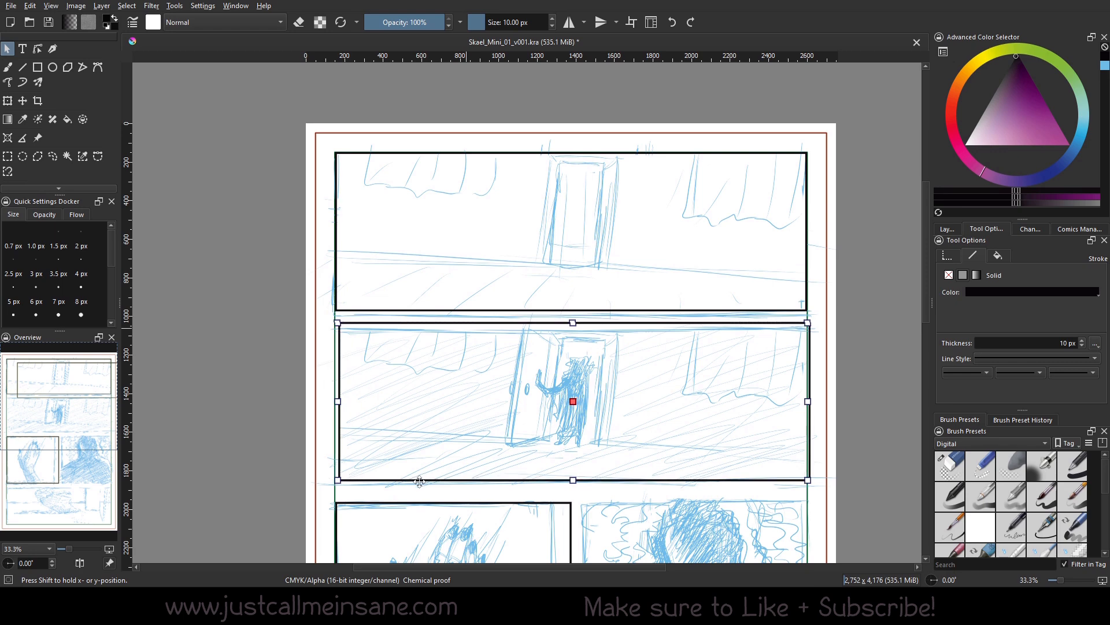
Move the copied rectangle border down onto the bottom panel
scroll("down", 3)
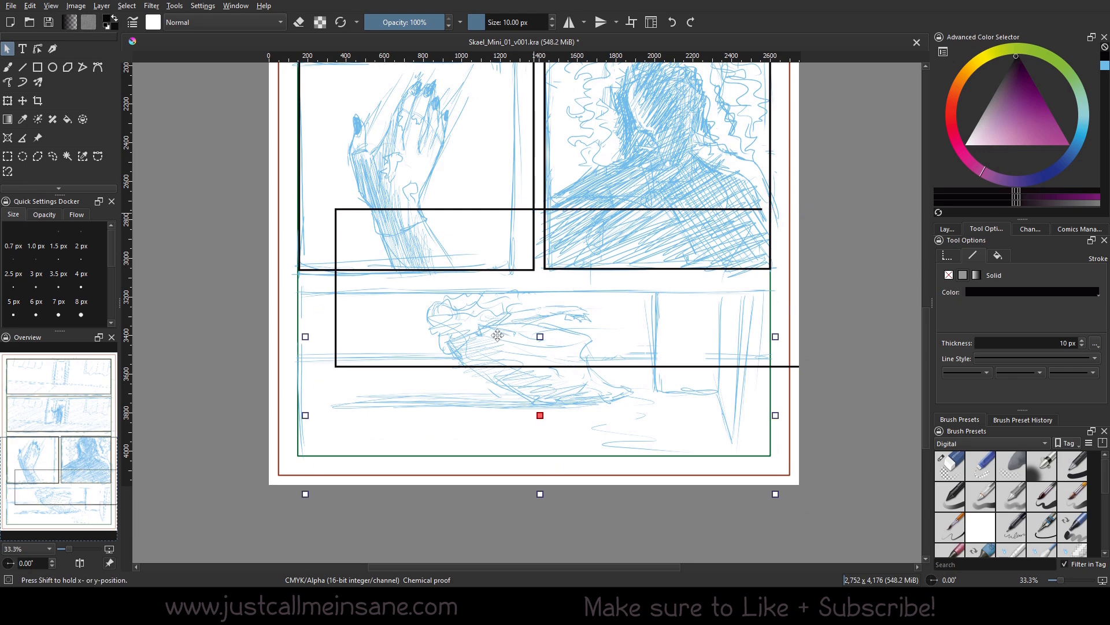
left_click_drag(497, 336, 497, 300)
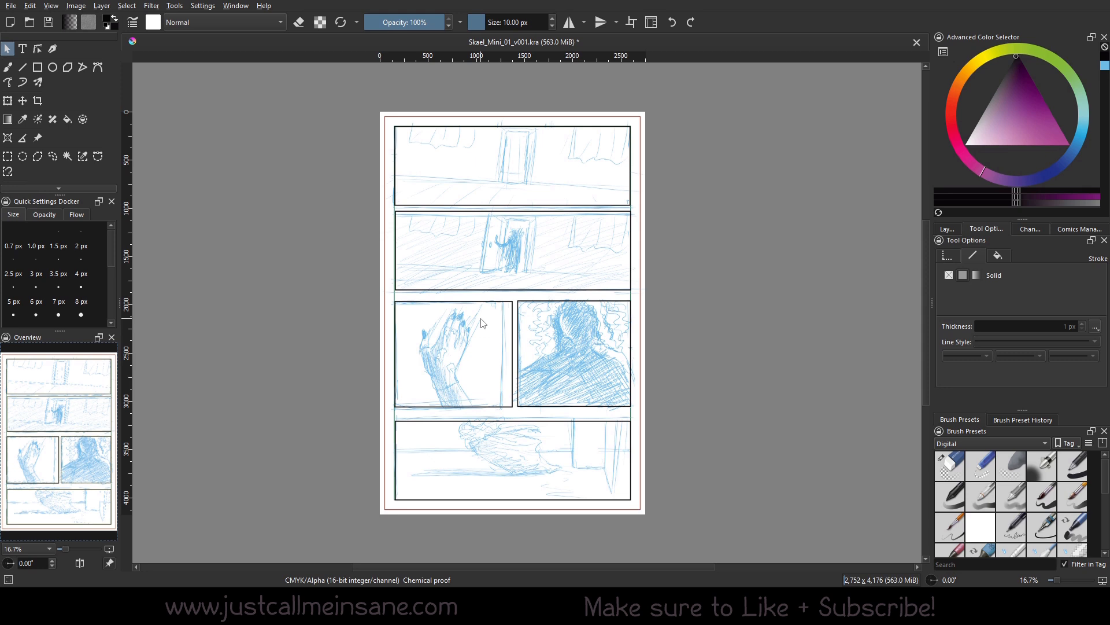
mouse_move(355, 99)
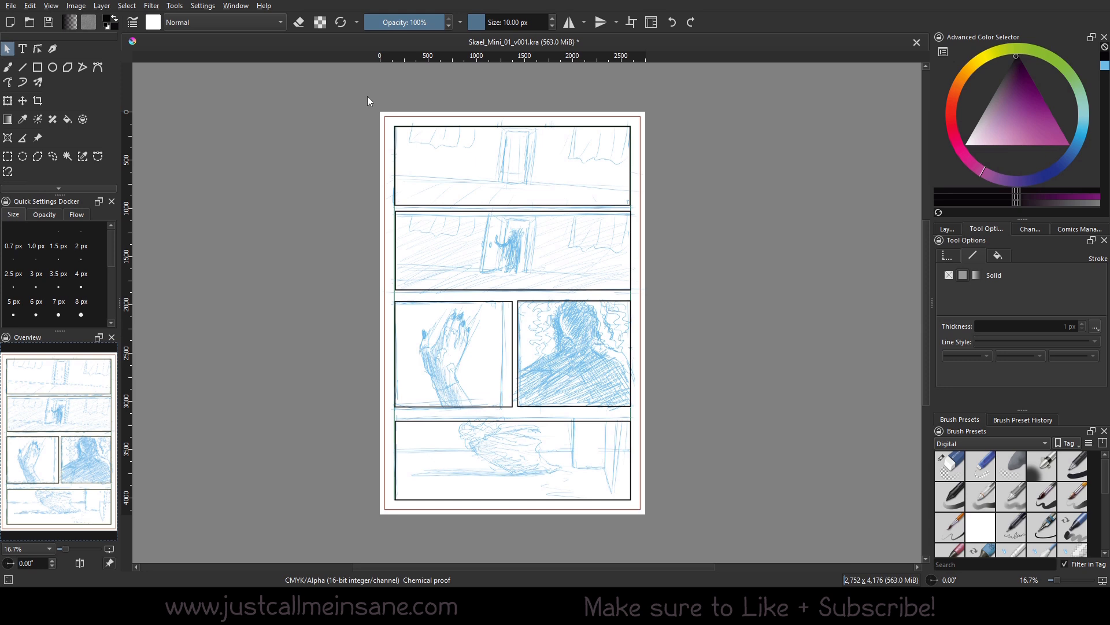
Drag a selection box around the two top panel borders
left_click_drag(366, 95, 696, 290)
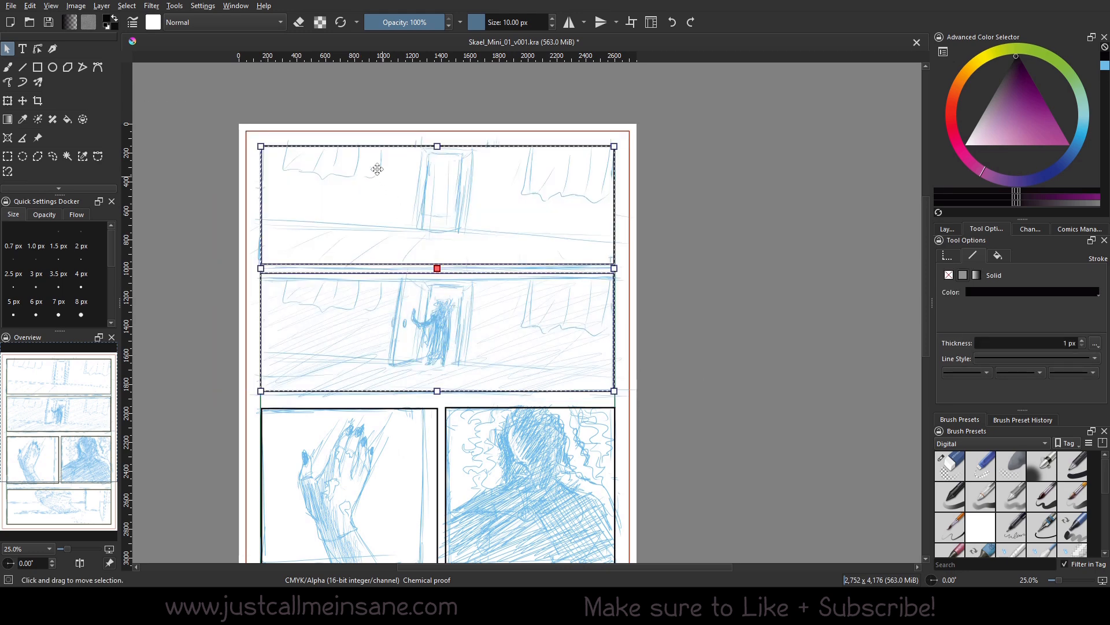
mouse_move(198, 6)
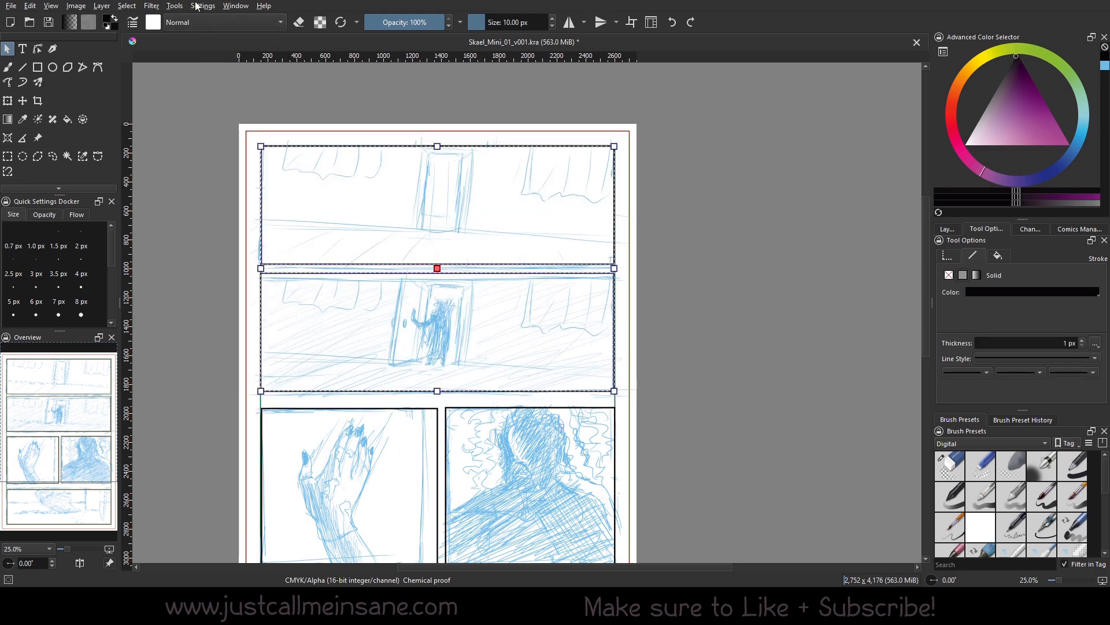
left_click(202, 5)
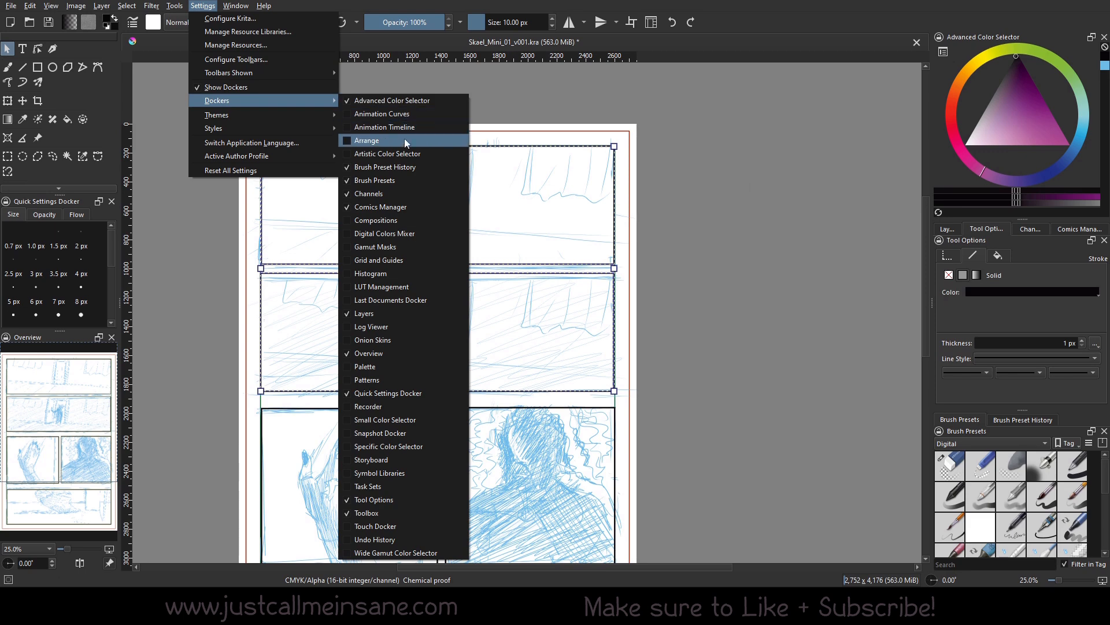
left_click(366, 139)
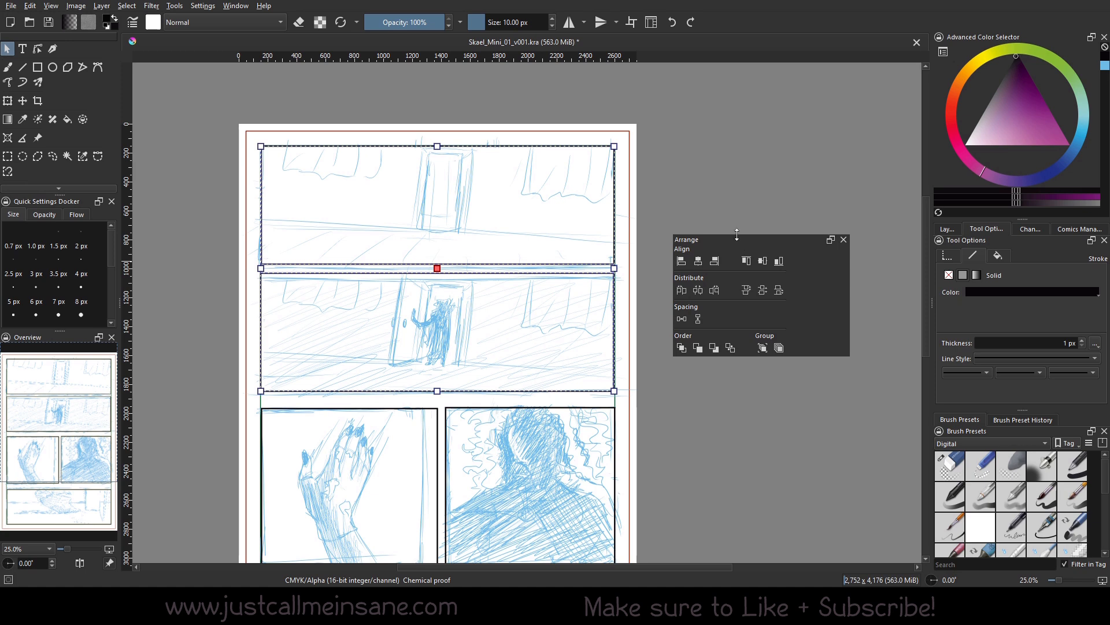
mouse_move(739, 237)
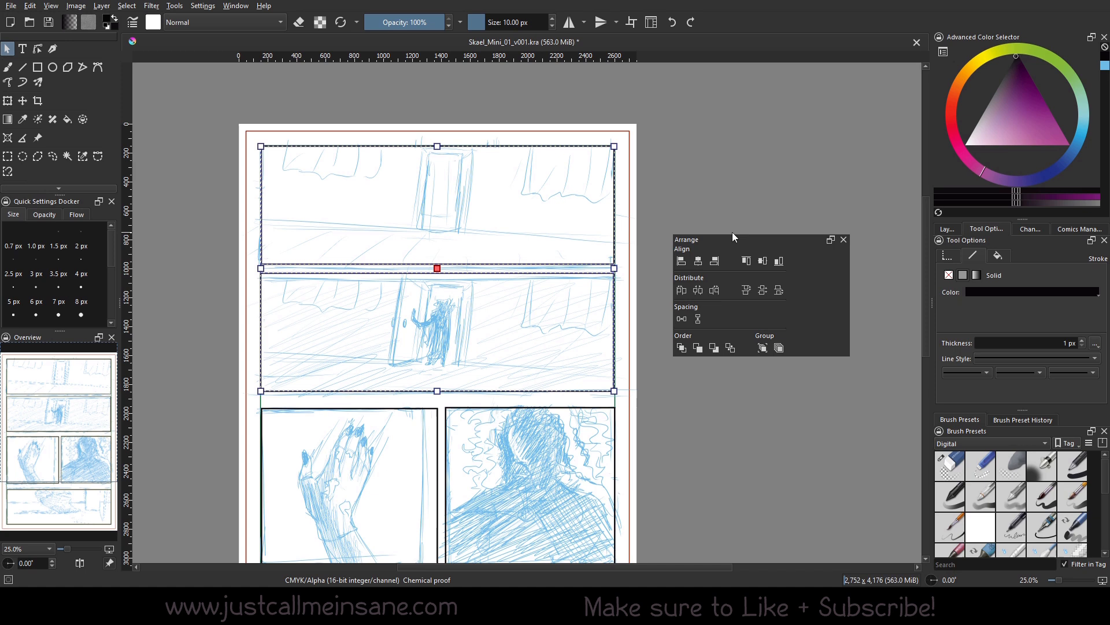
mouse_move(241, 165)
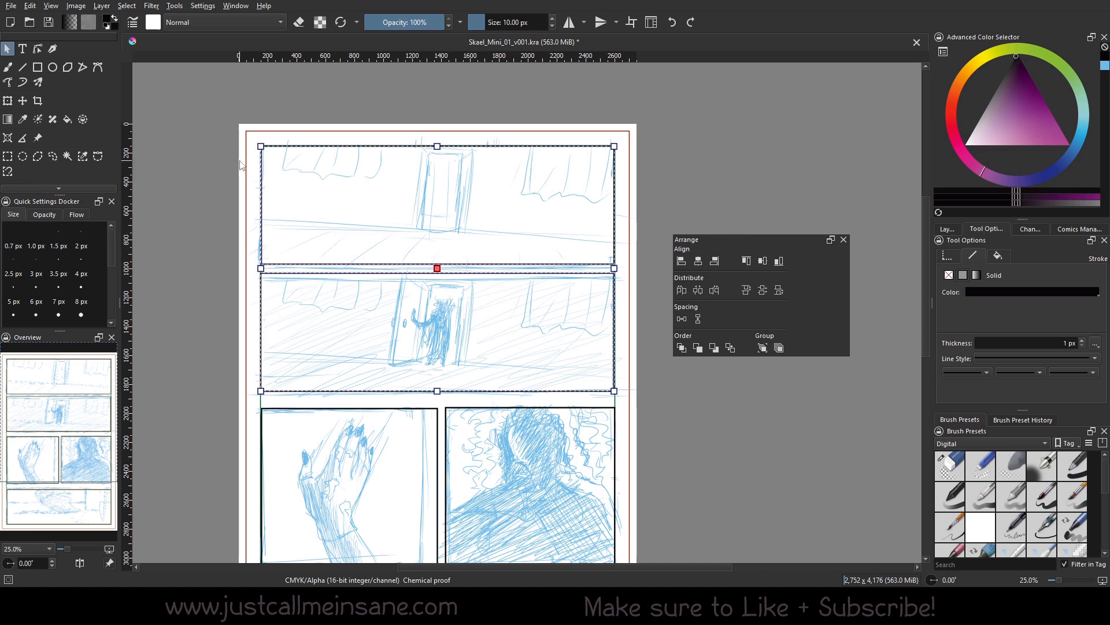
mouse_move(657, 340)
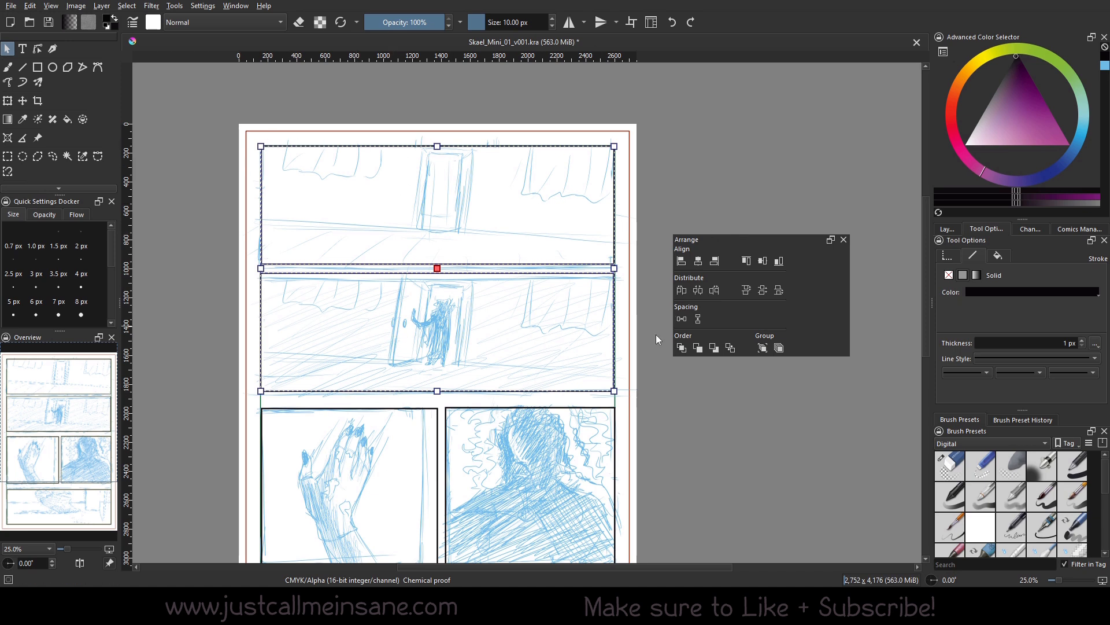
mouse_move(670, 293)
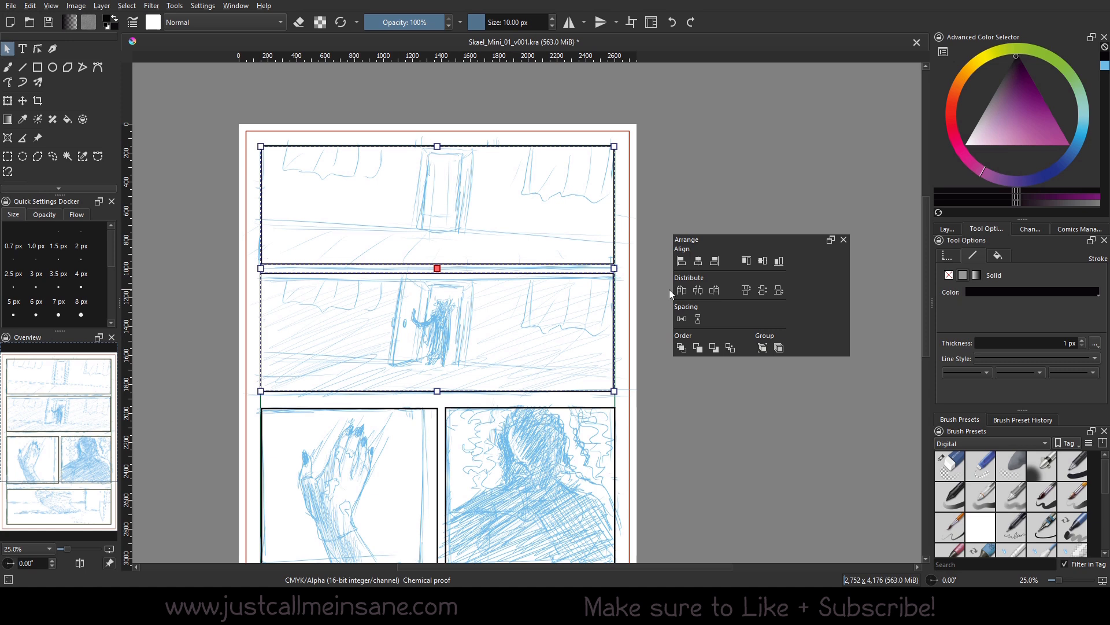
mouse_move(675, 290)
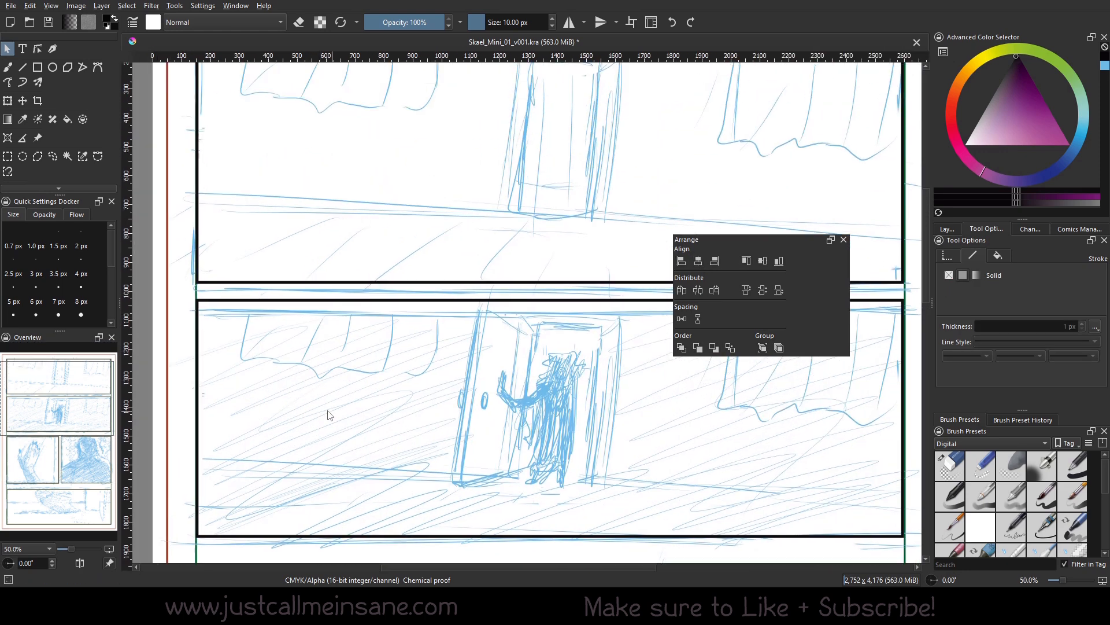
scroll("up", 3)
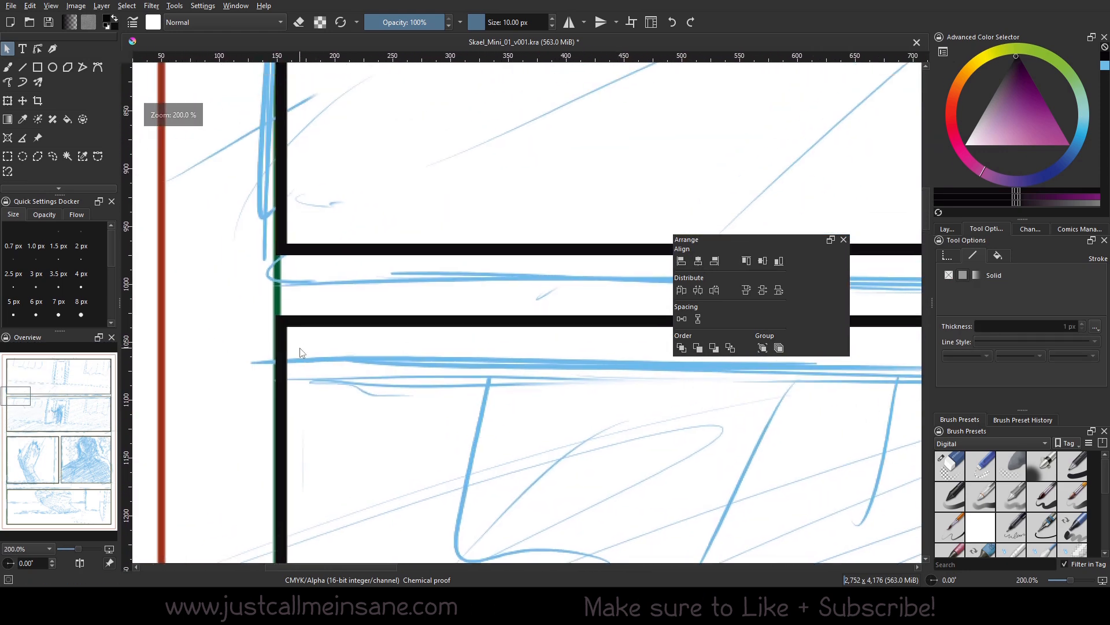
scroll("down", 3)
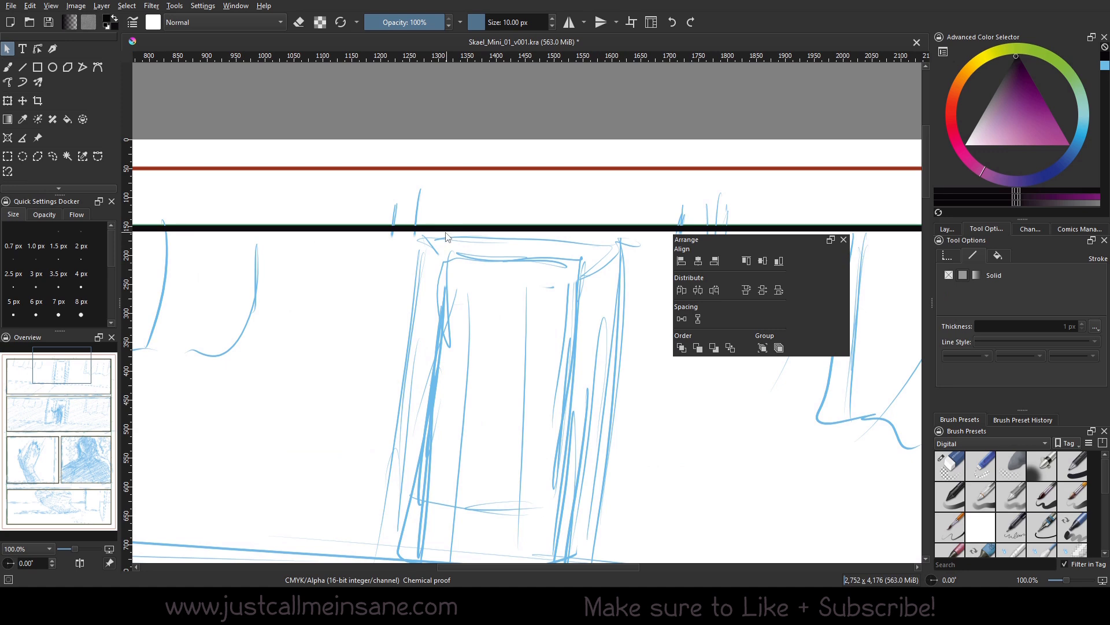
left_click(38, 48)
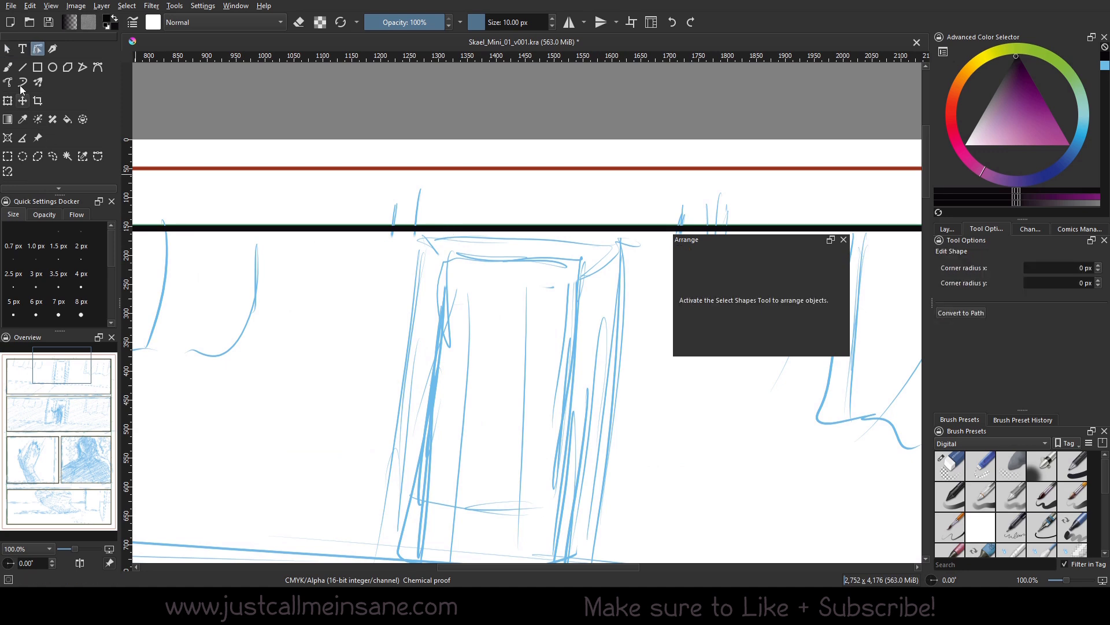
left_click(7, 48)
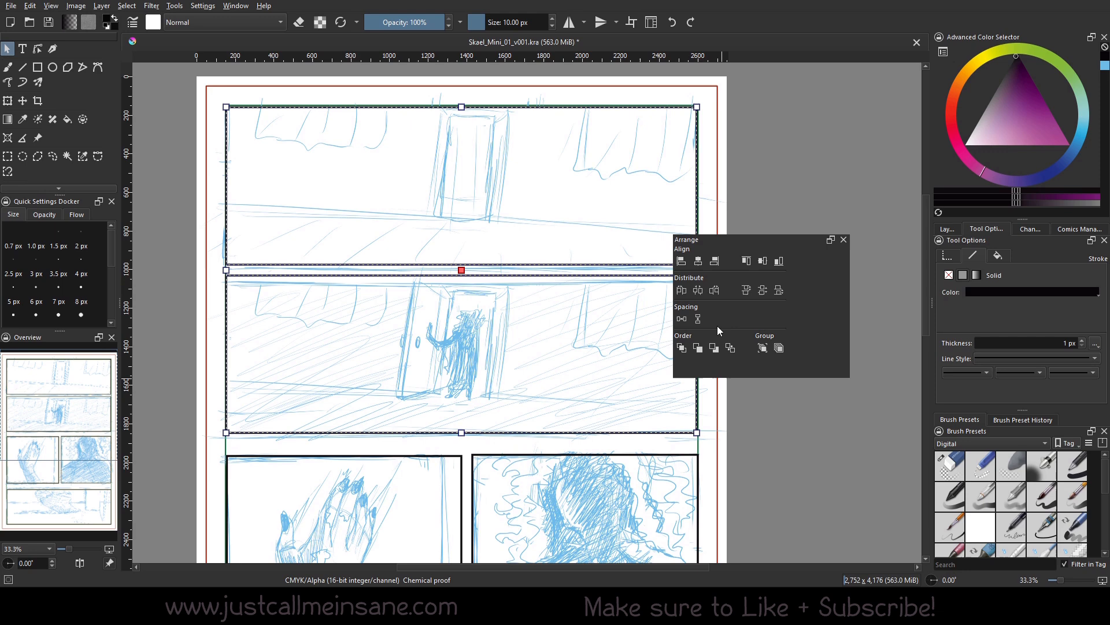
mouse_move(657, 401)
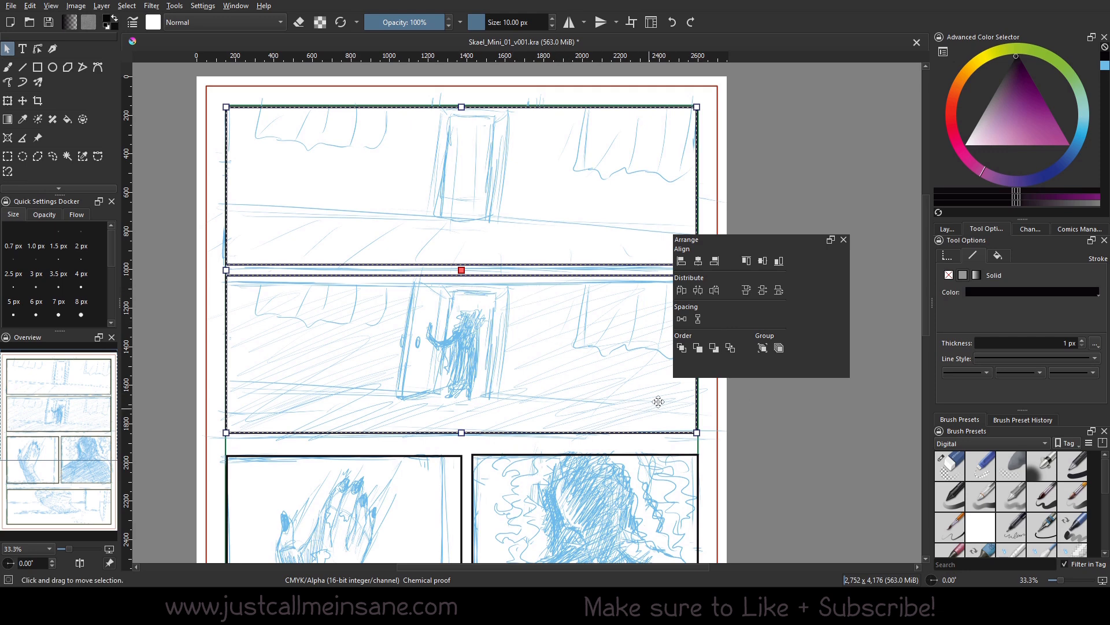
scroll("down", 3)
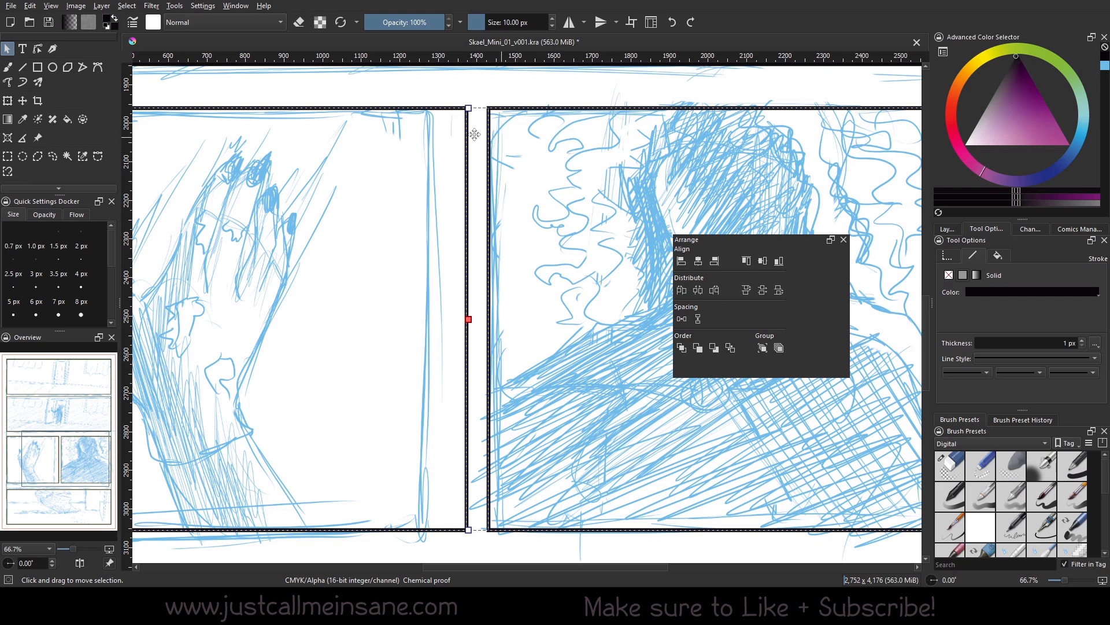
Scroll the canvas and open the context menu on the selected panel borders
scroll("down", 3)
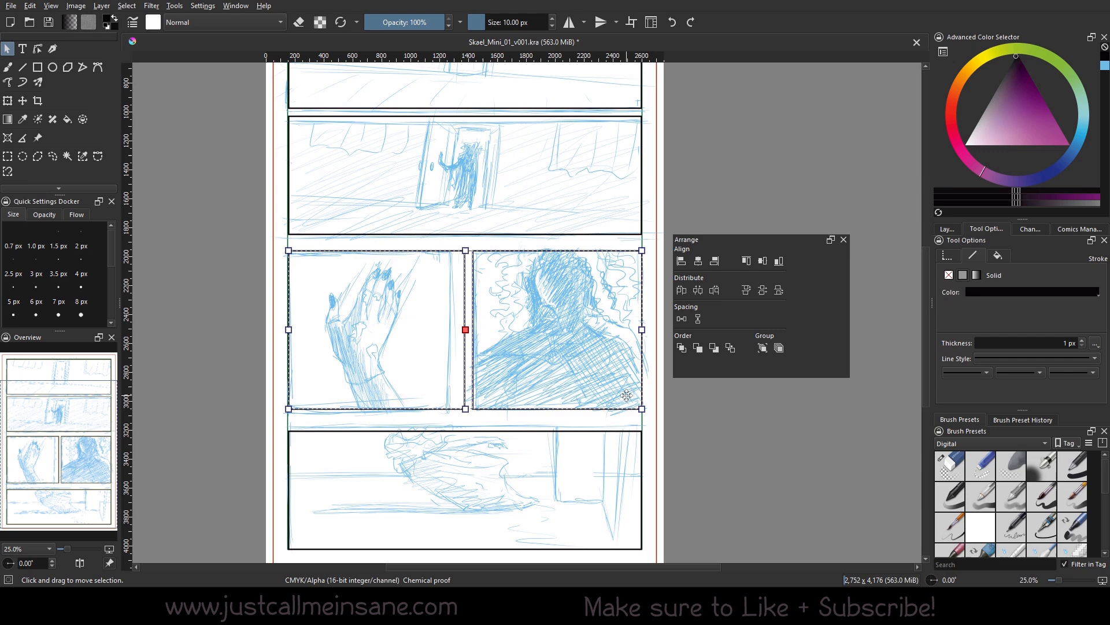
mouse_move(836, 346)
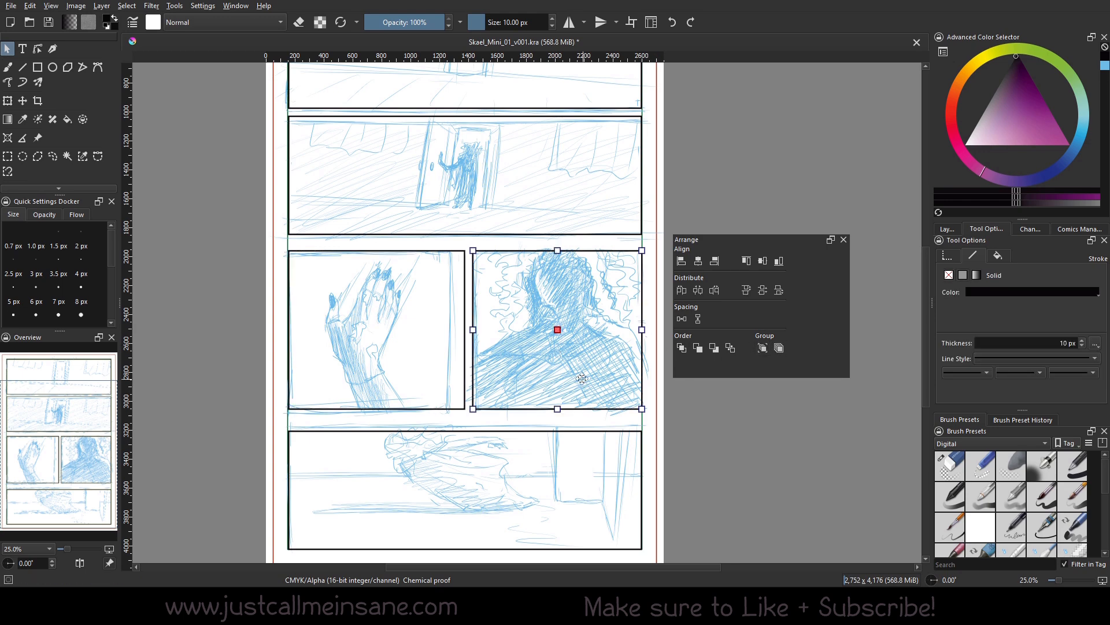
right_click(556, 329)
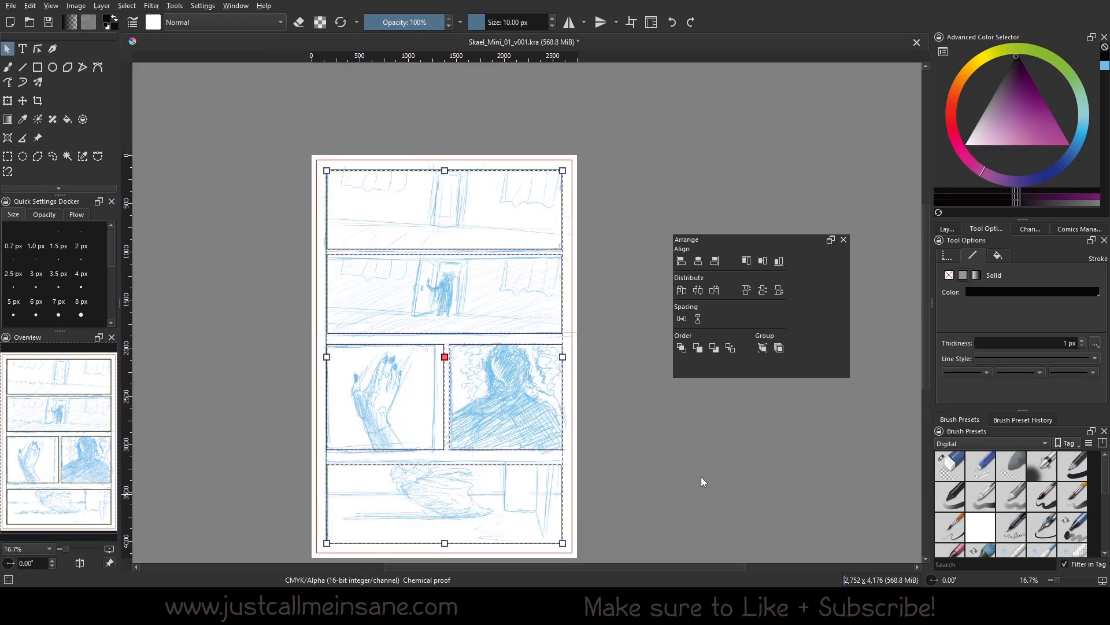
mouse_move(632, 457)
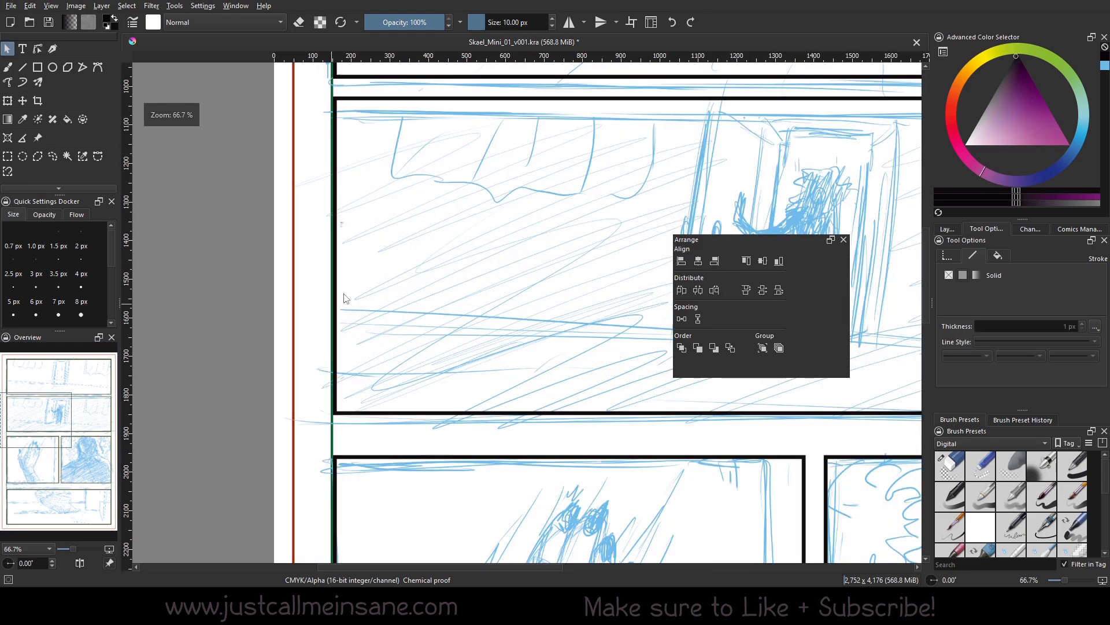
Scroll around the page to check the aligned panel border edges
scroll("down", 3)
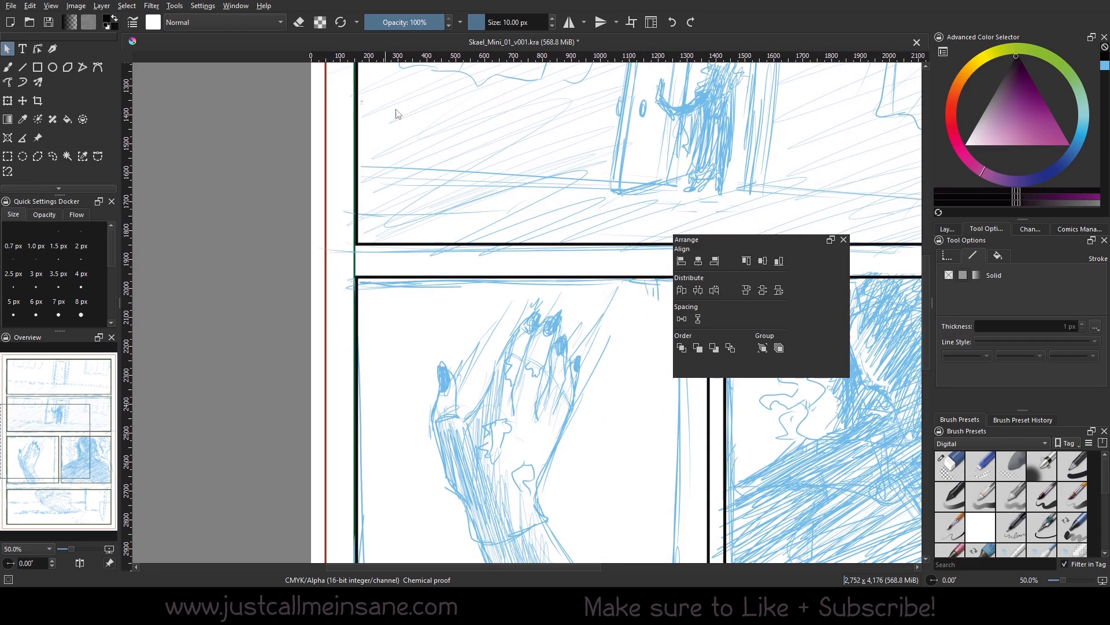
scroll("down", 3)
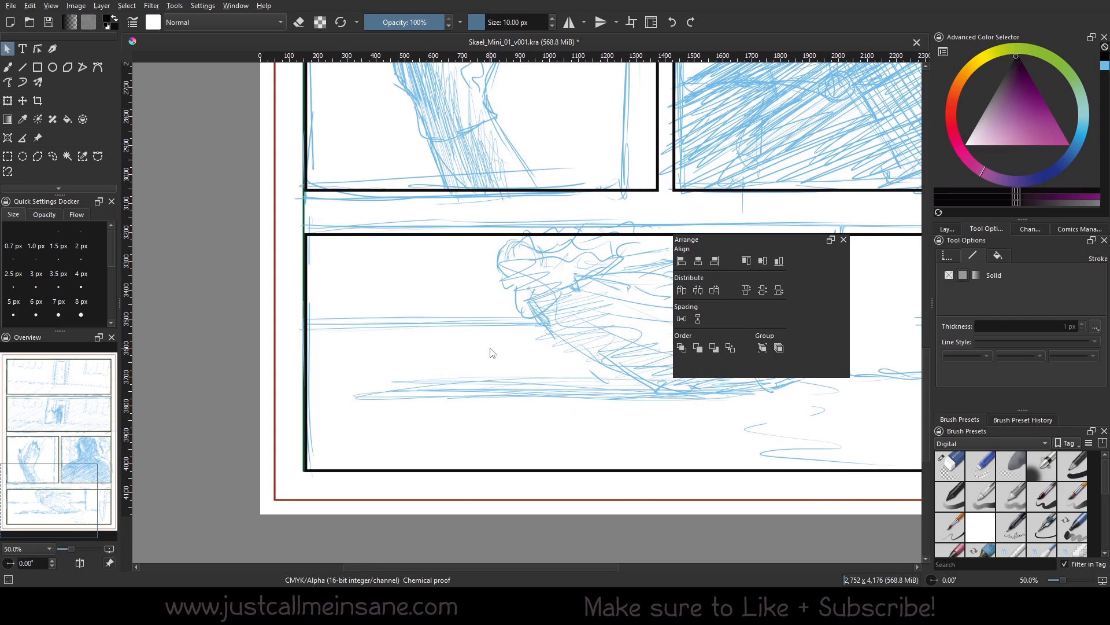
mouse_move(384, 250)
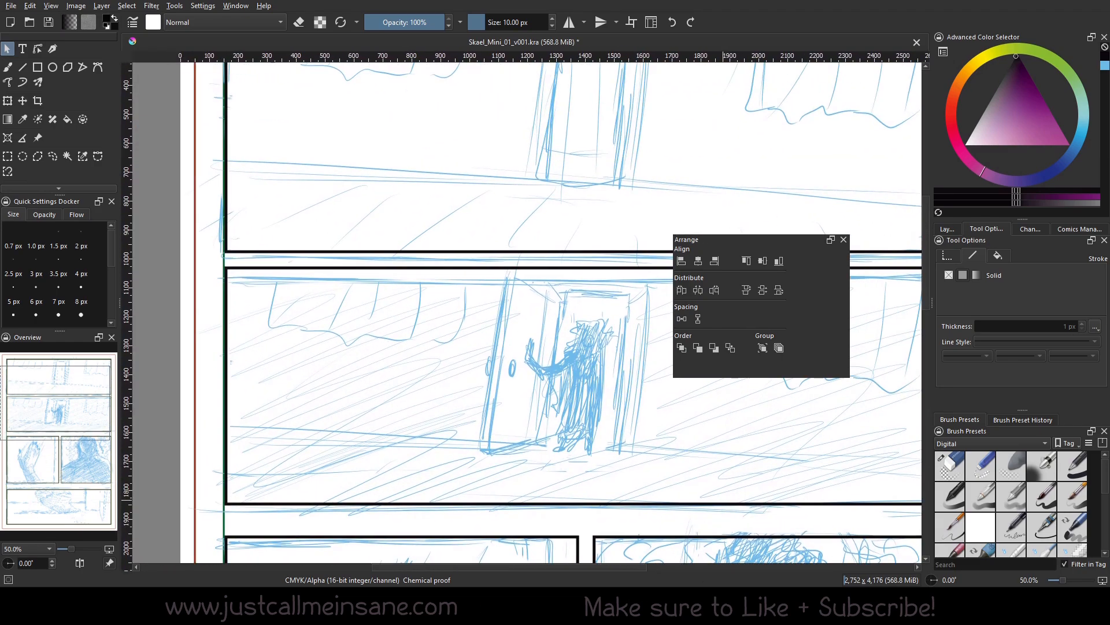
scroll("down", 3)
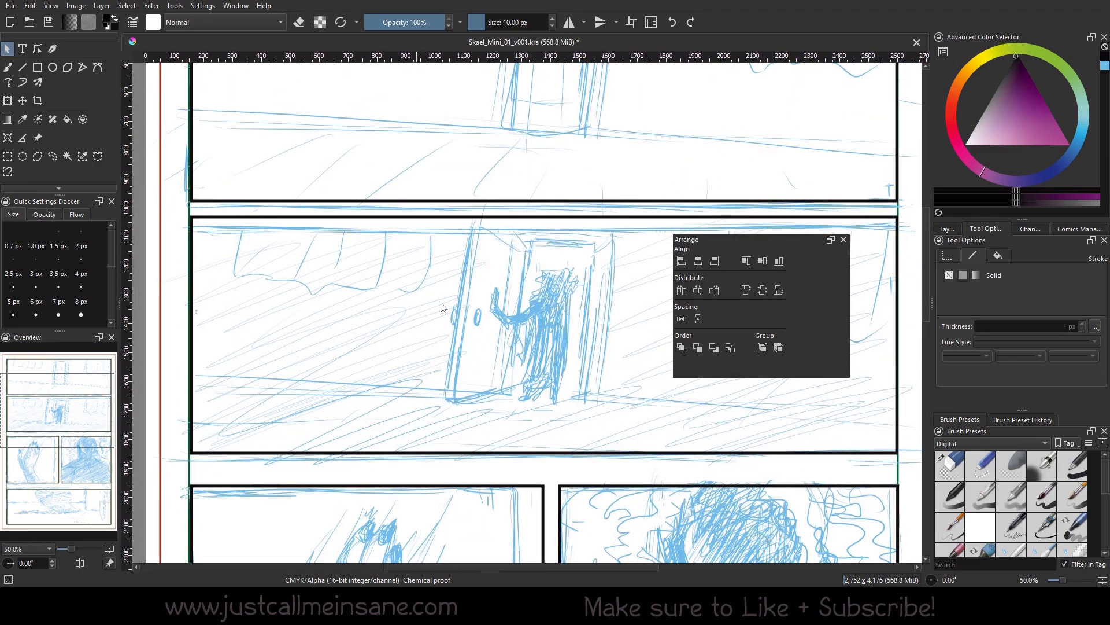
scroll("down", 3)
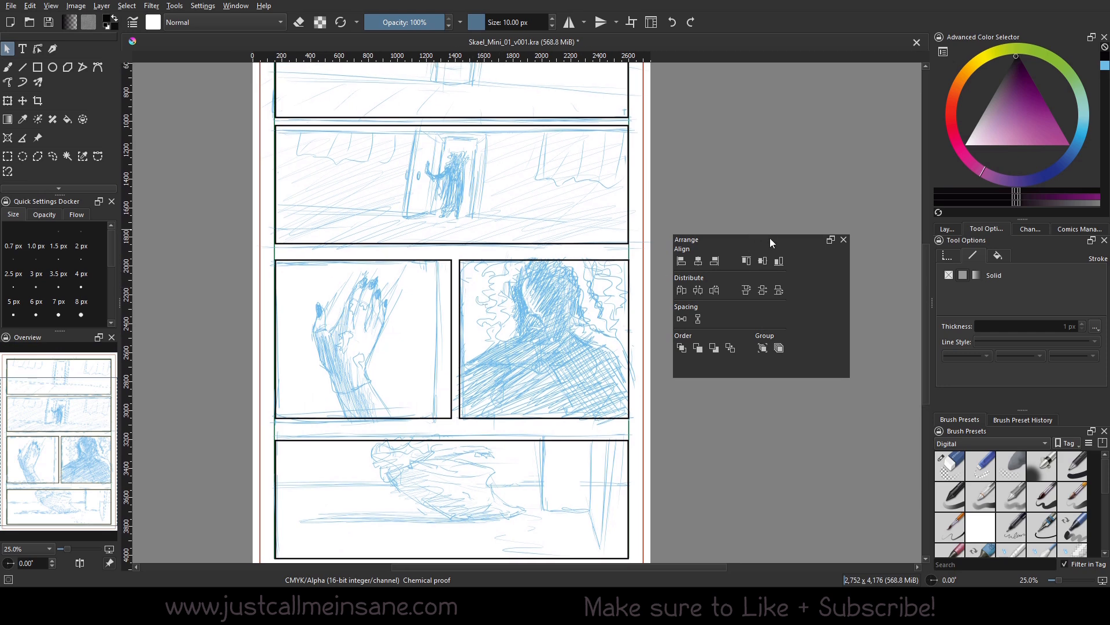
Select only the left third-row panel border and convert its rectangle into a path
left_click(27, 549)
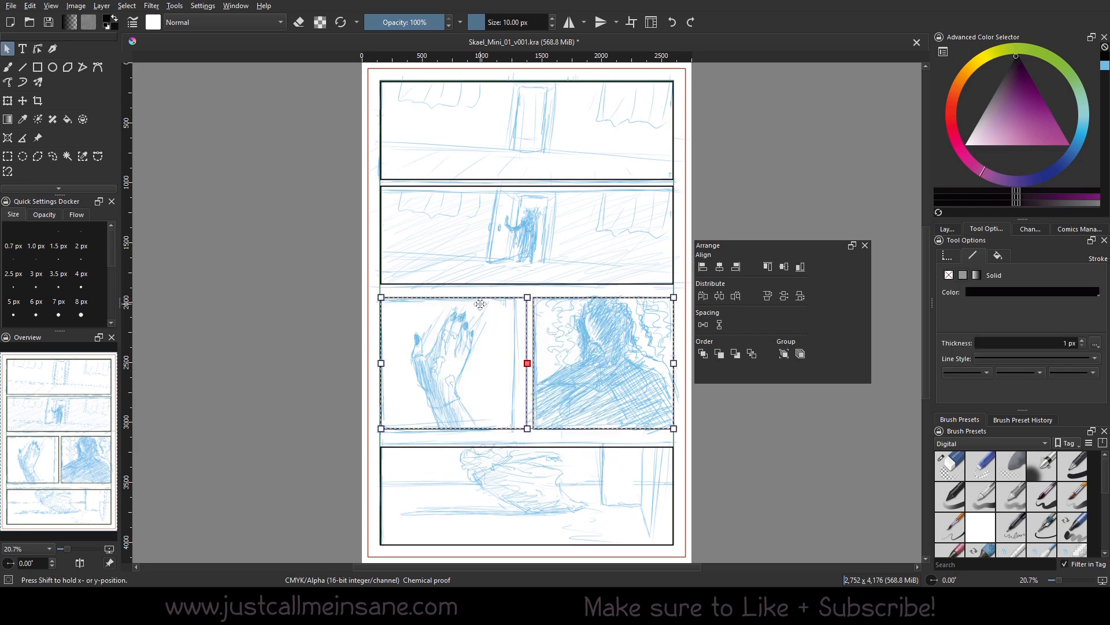
right_click(480, 305)
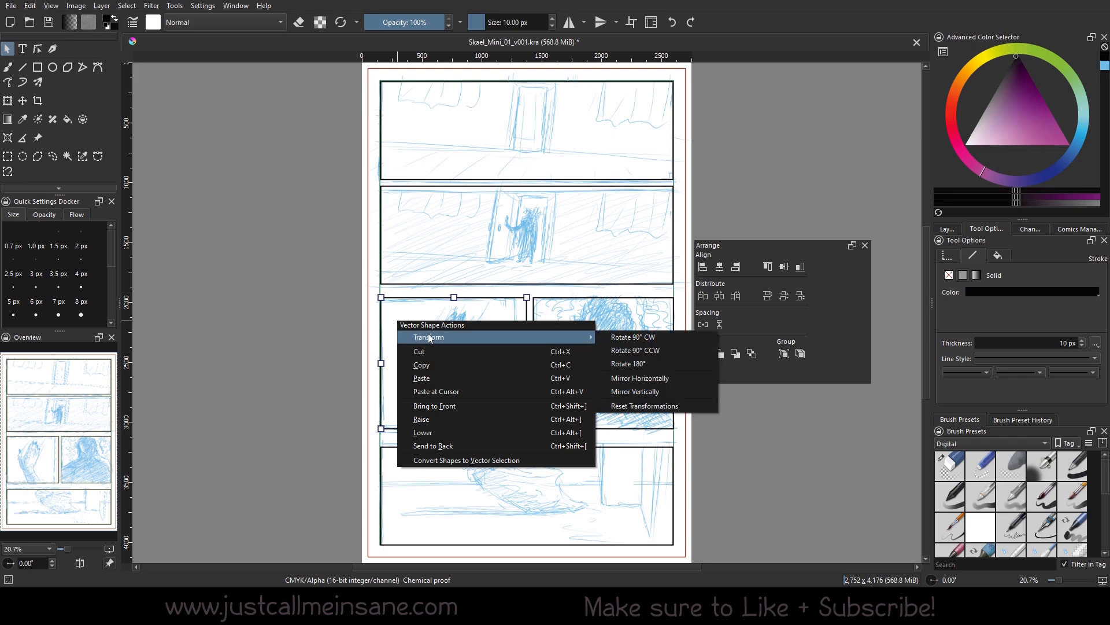
mouse_move(453, 460)
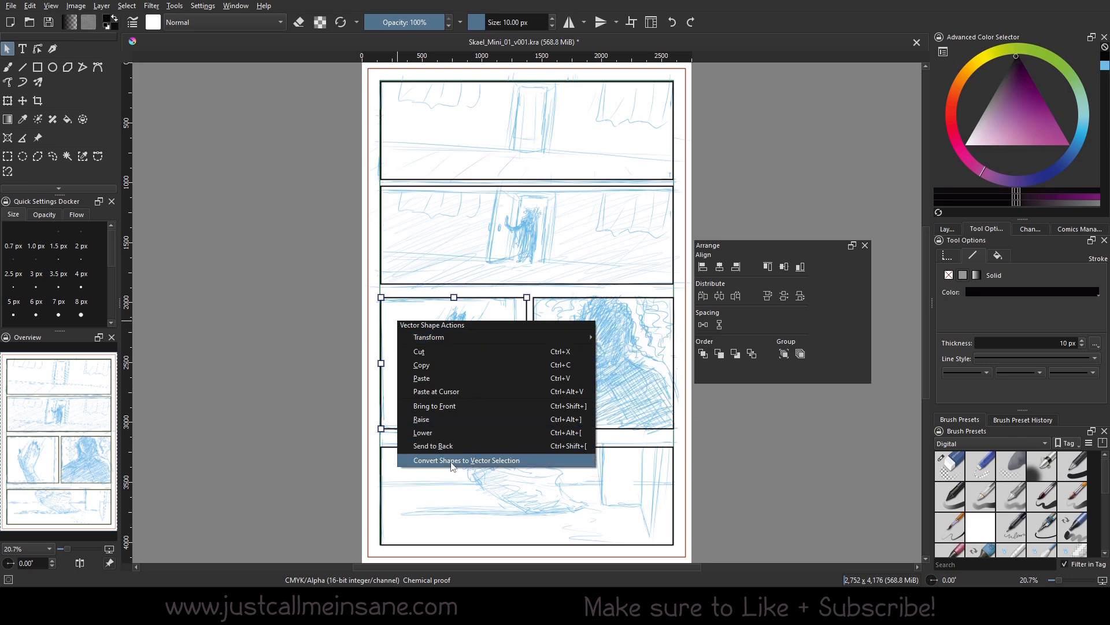
left_click(467, 459)
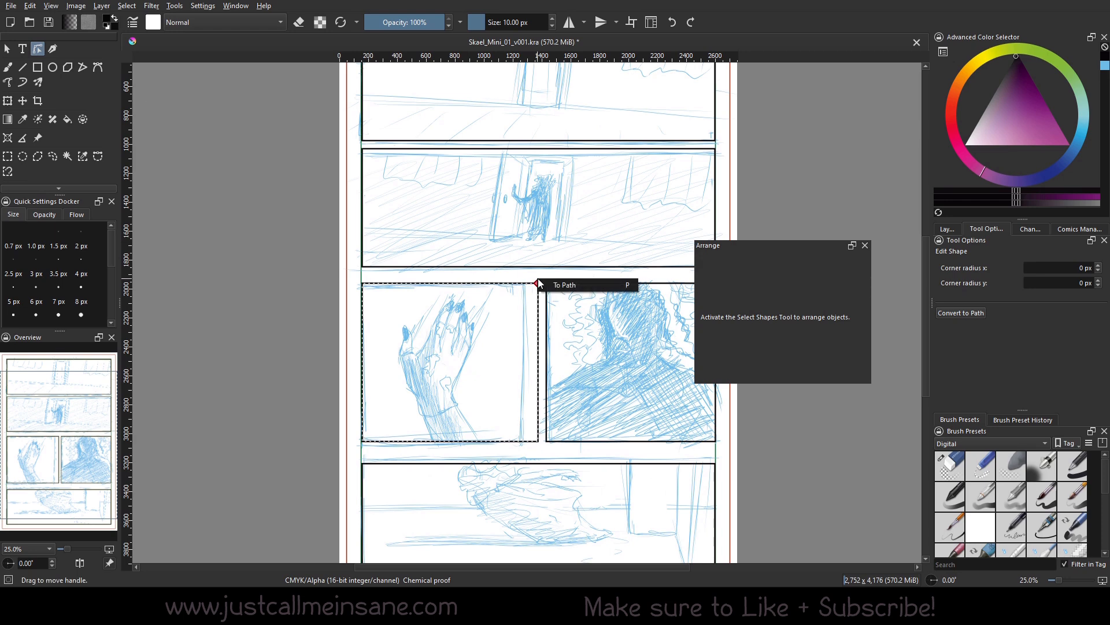
left_click(564, 284)
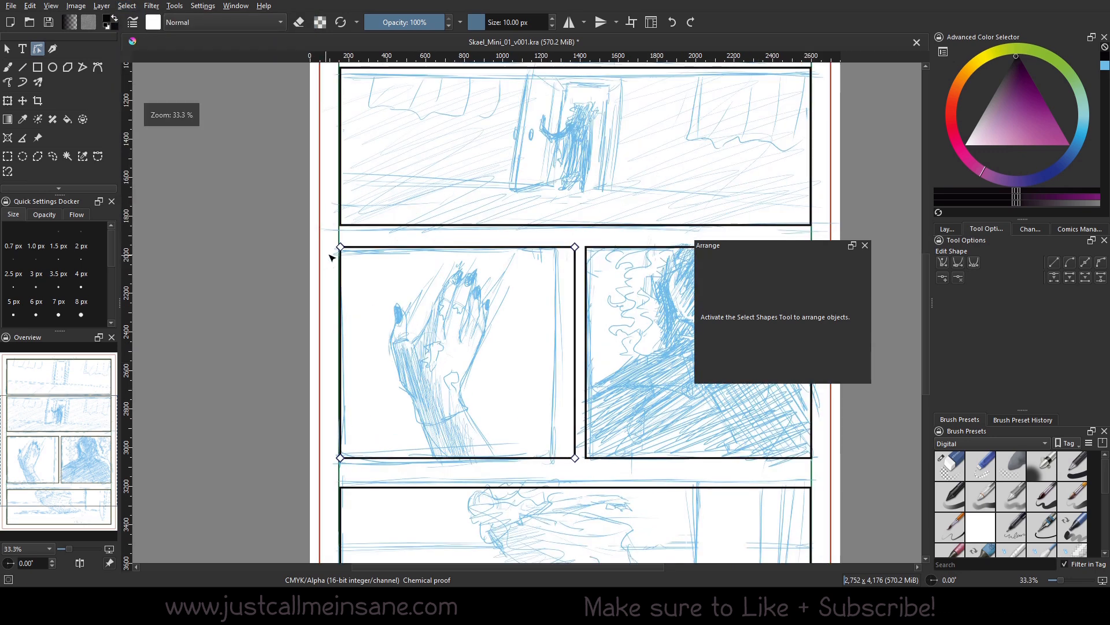
left_click(423, 310)
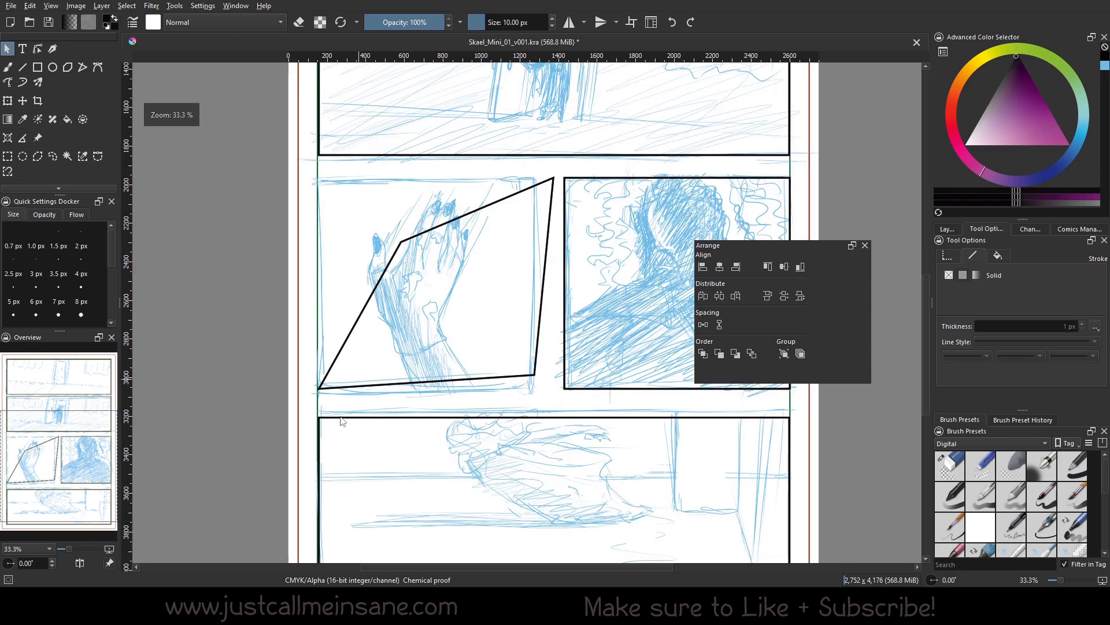
Scroll the view to review the slanted hand-panel border on the page
scroll("down", 3)
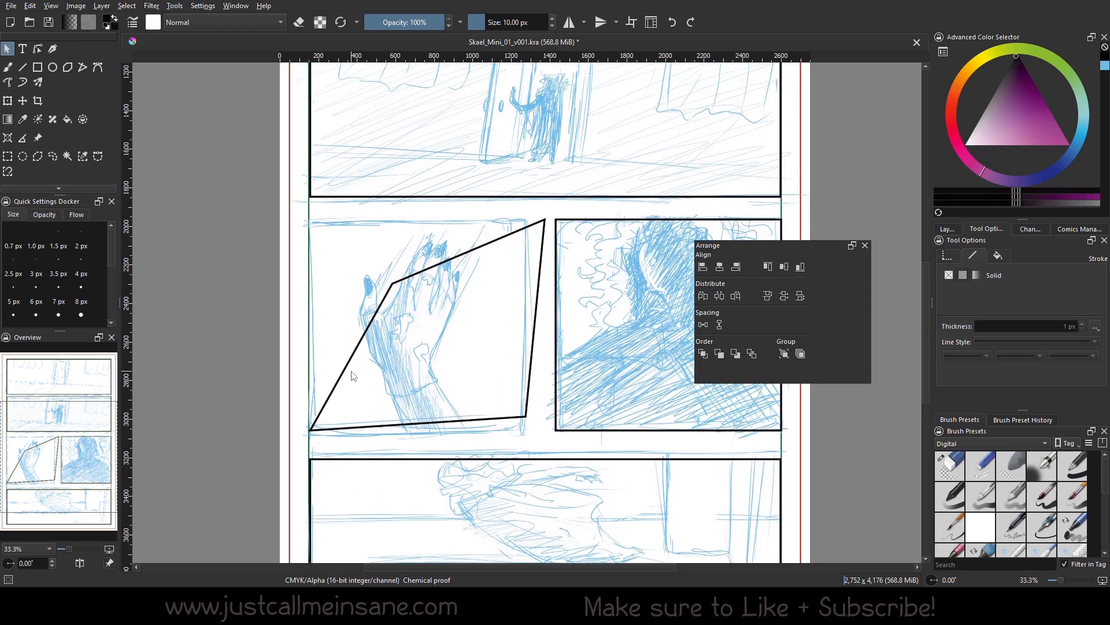
mouse_move(356, 365)
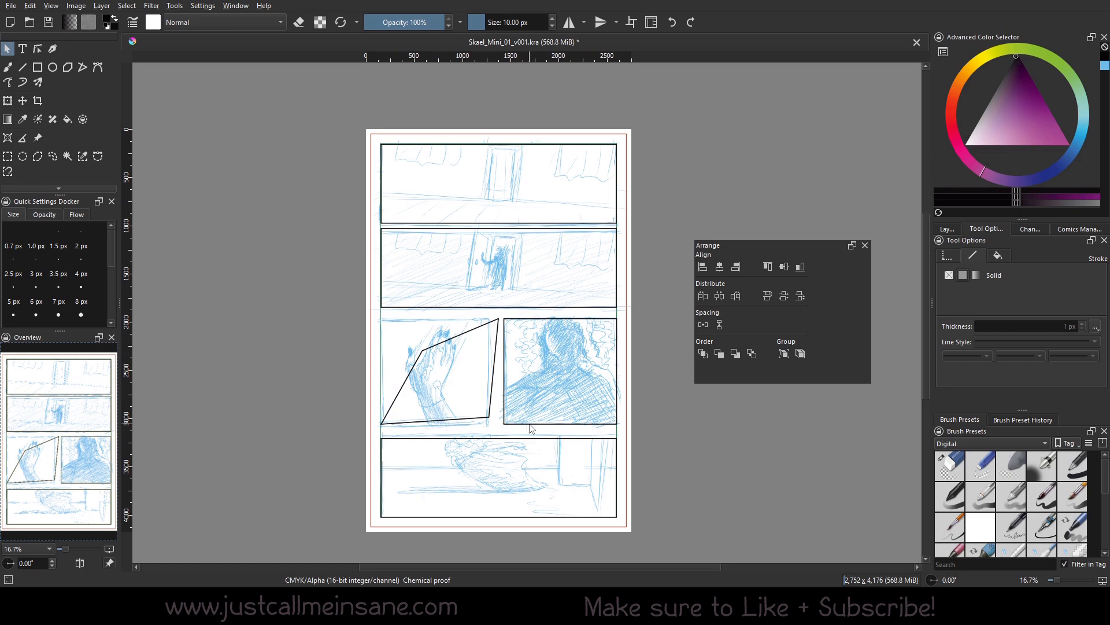
mouse_move(476, 375)
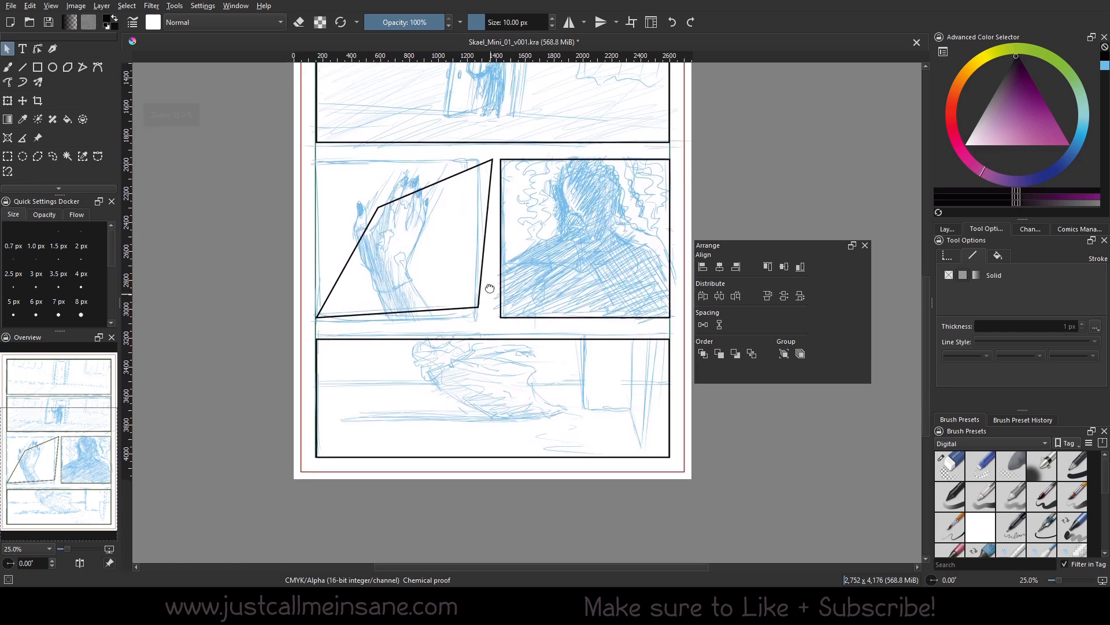
scroll("down", 3)
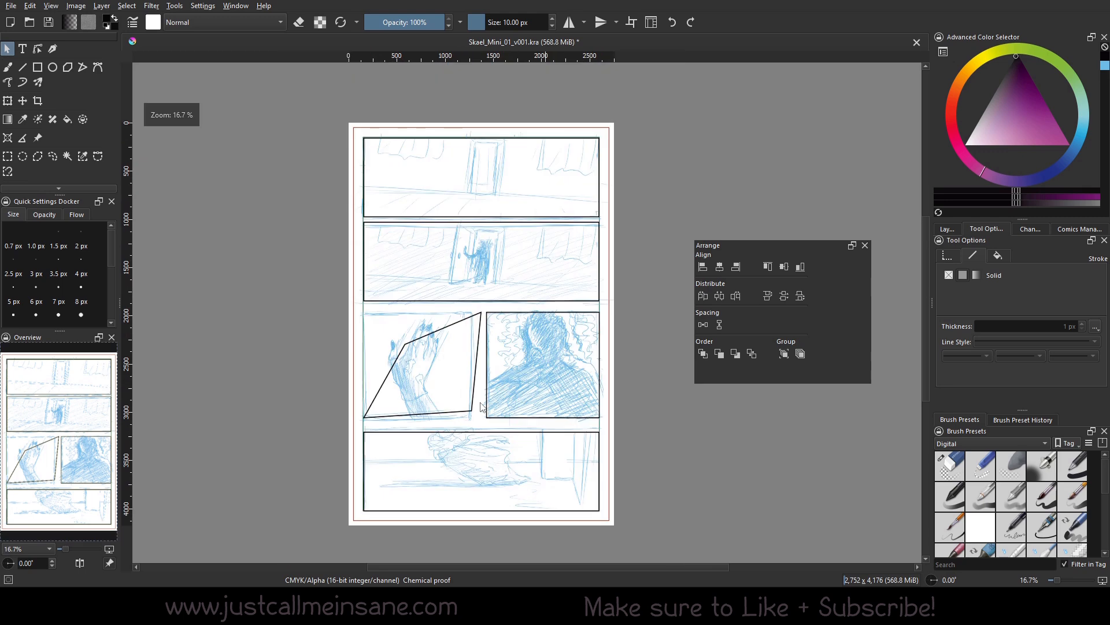